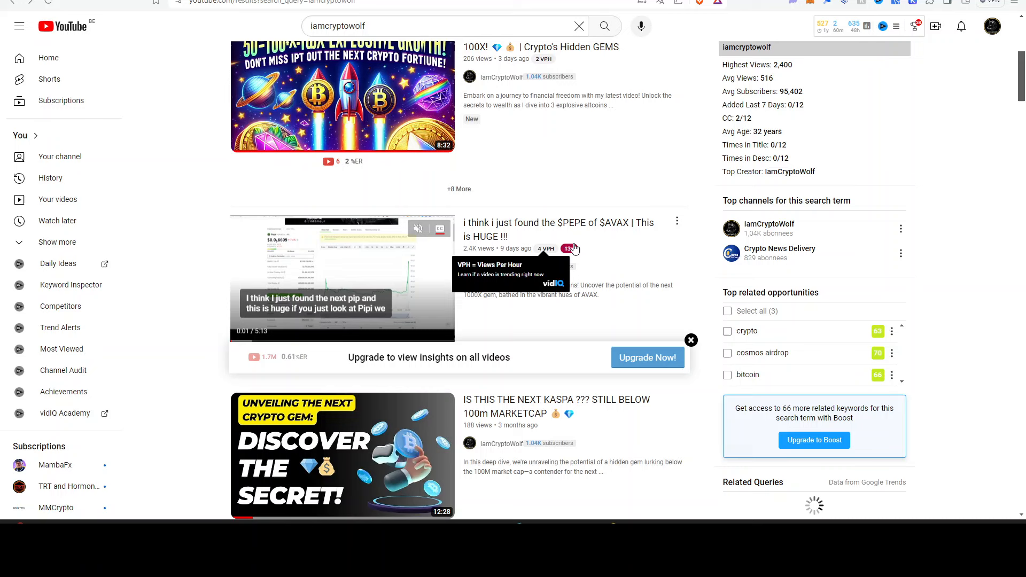
mouse_move(643, 278)
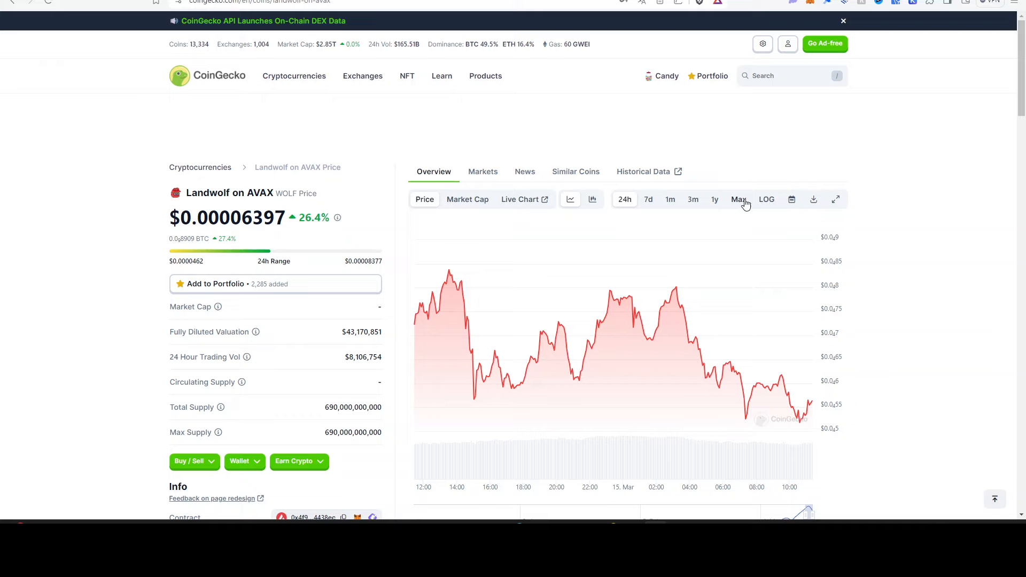
Step: Switch the Landwolf on AVAX price chart to the Max range to show its full history
left_click(739, 199)
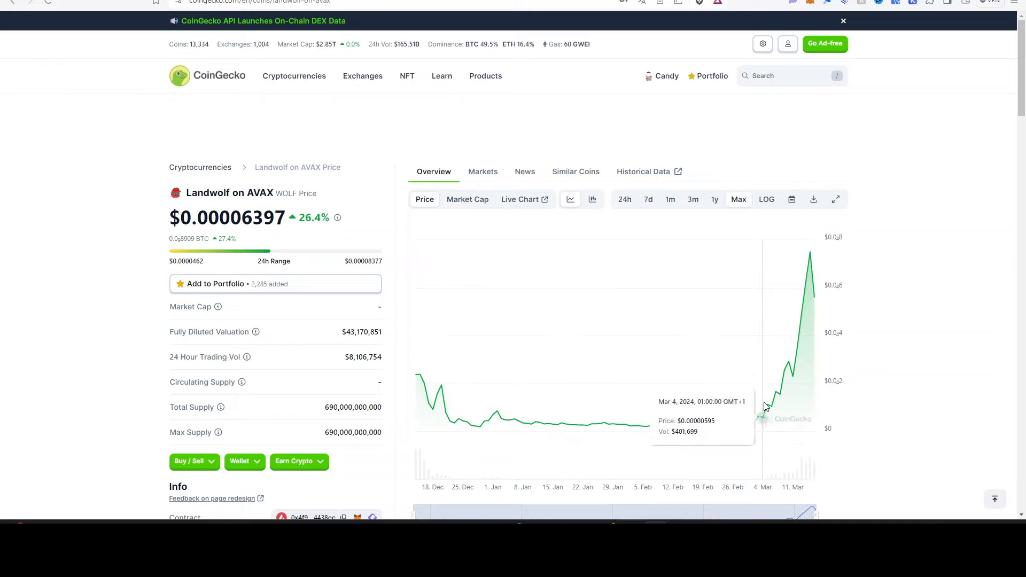
mouse_move(771, 406)
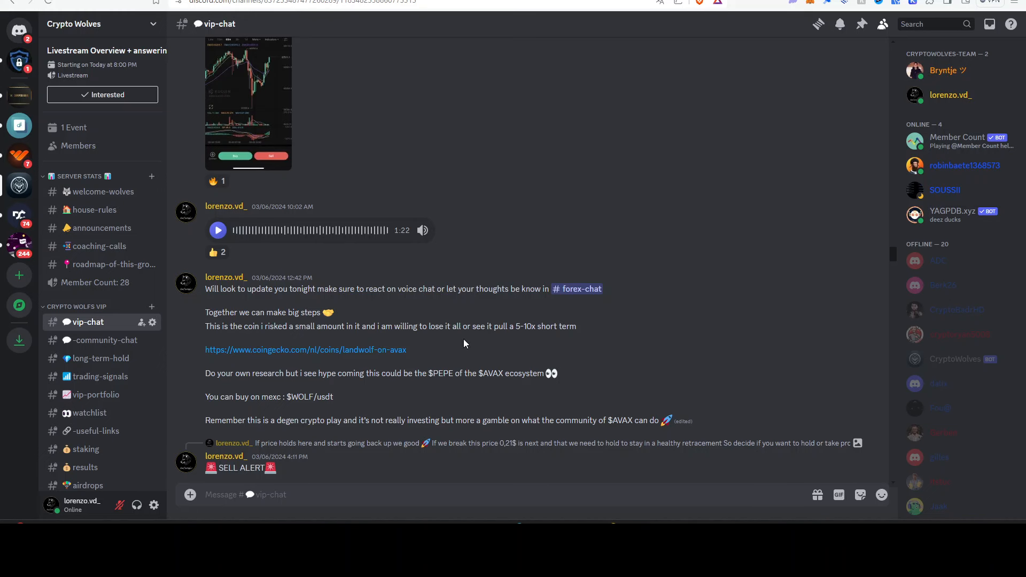
mouse_move(481, 318)
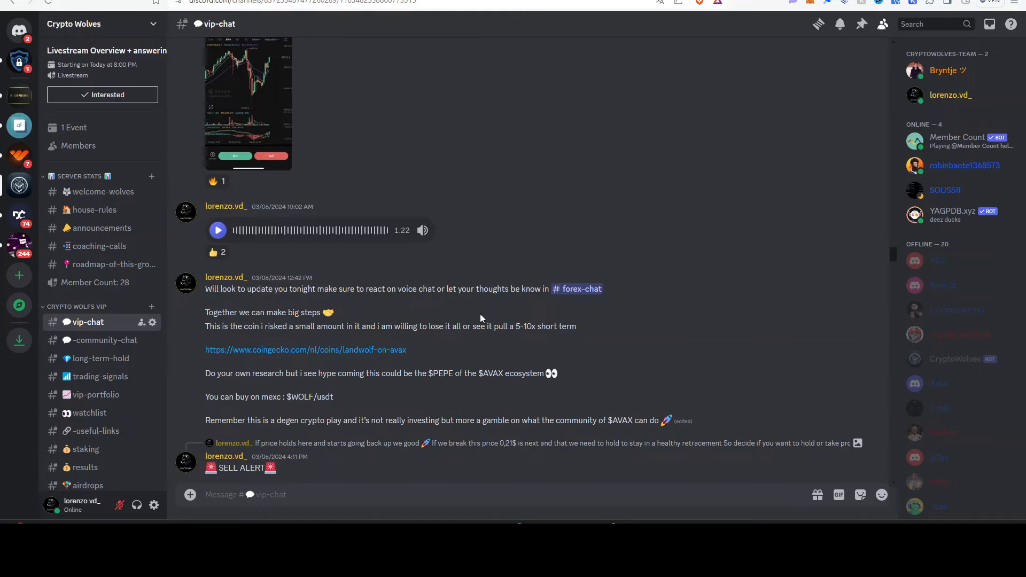
mouse_move(283, 262)
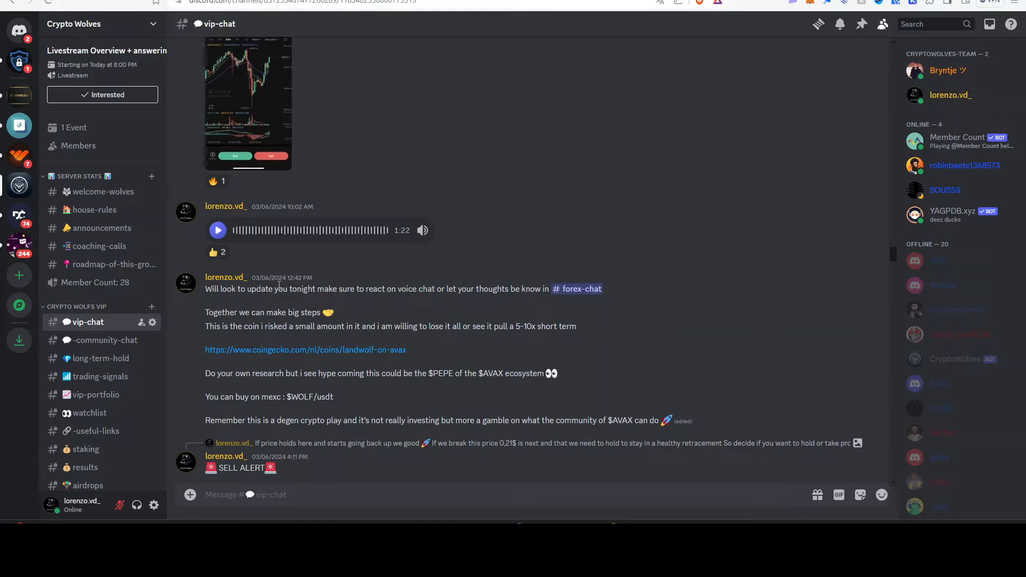
mouse_move(389, 332)
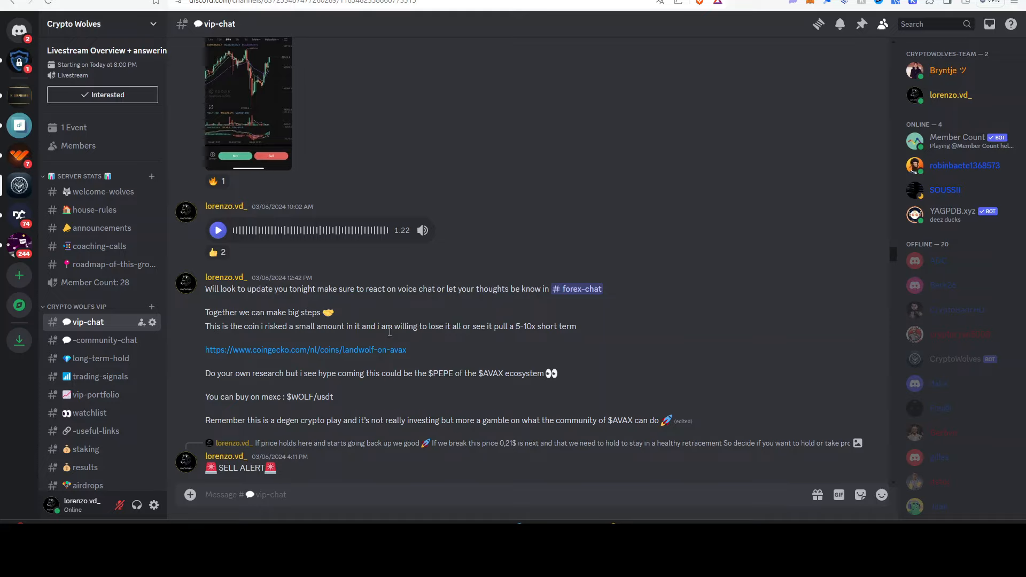
mouse_move(493, 286)
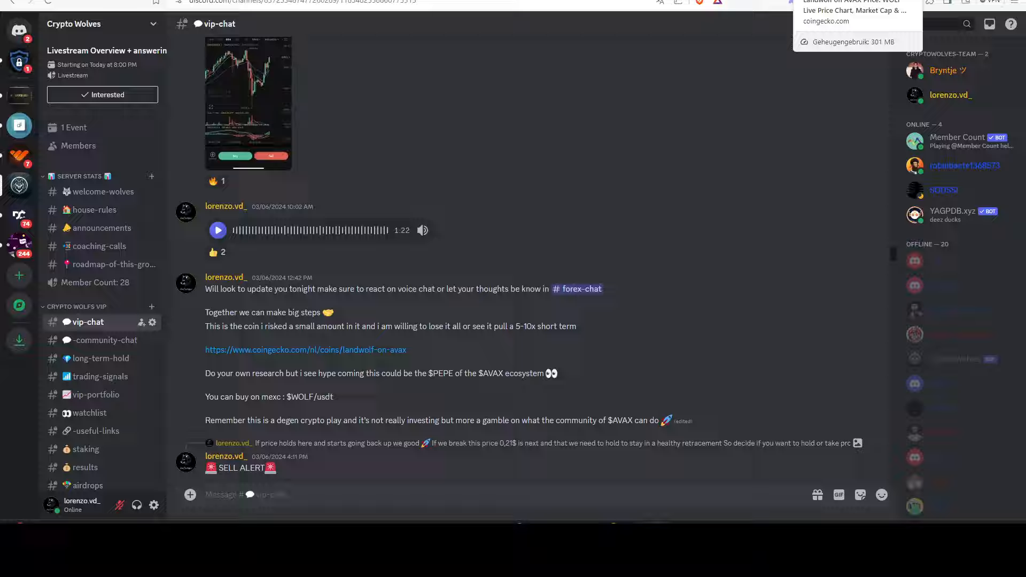
Step: Go back to the CoinGecko Landwolf on AVAX tab after reading the Discord post
left_click(305, 349)
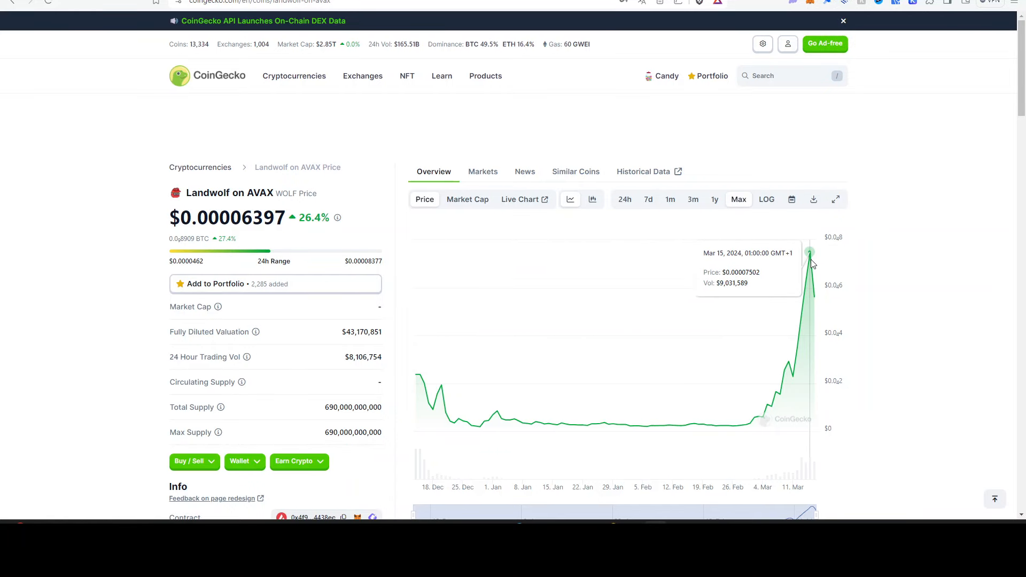
mouse_move(825, 267)
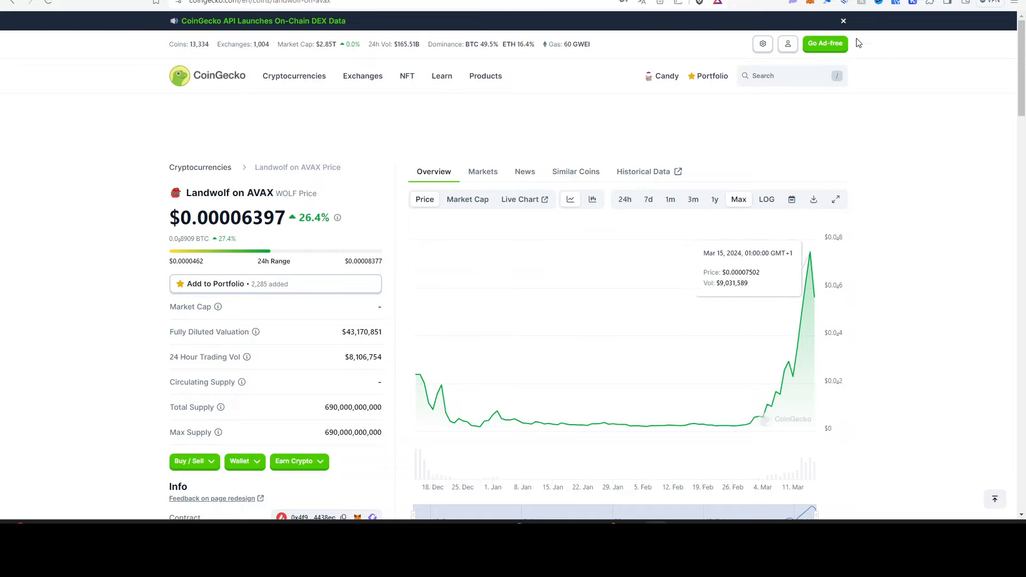
Step: Search 'pepe', open Pepe's price page, then start a new search
left_click(785, 76)
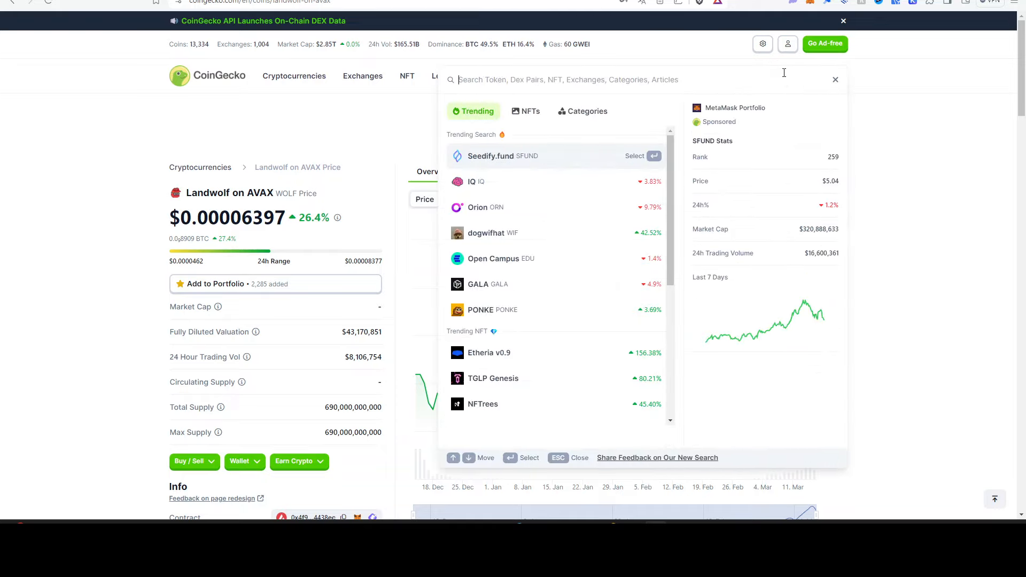
type("pepe")
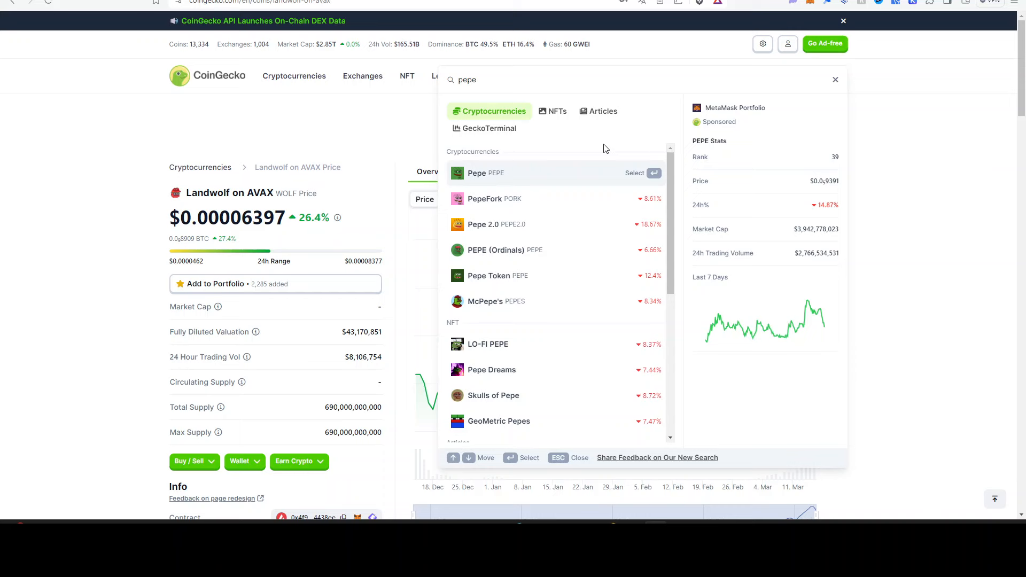
left_click(486, 173)
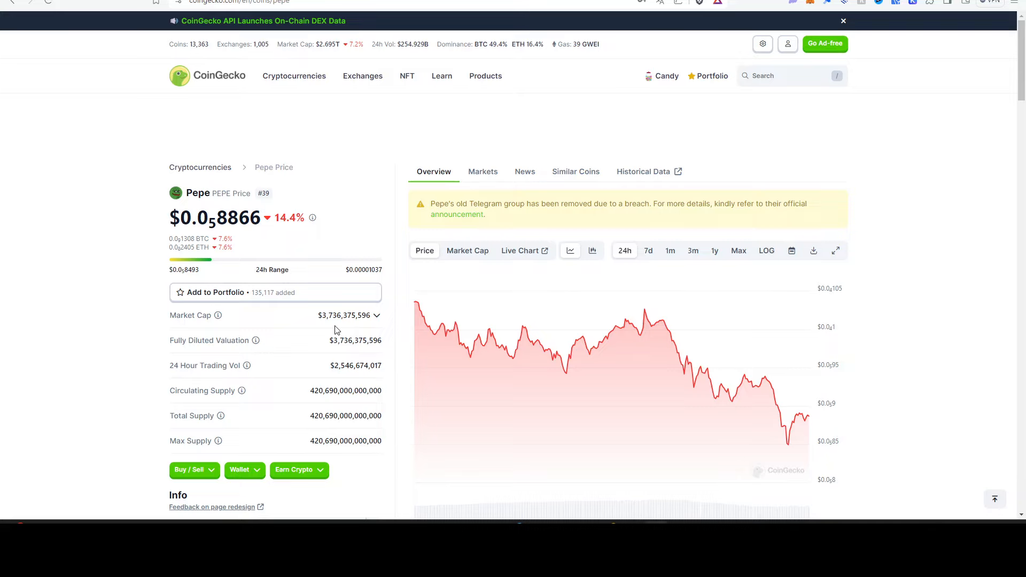
mouse_move(709, 32)
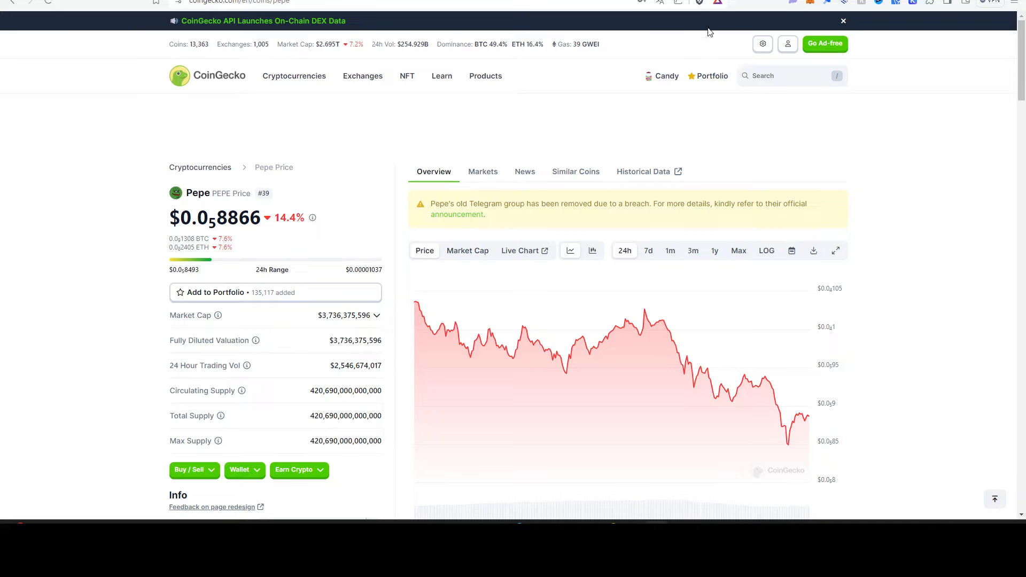
left_click(789, 76)
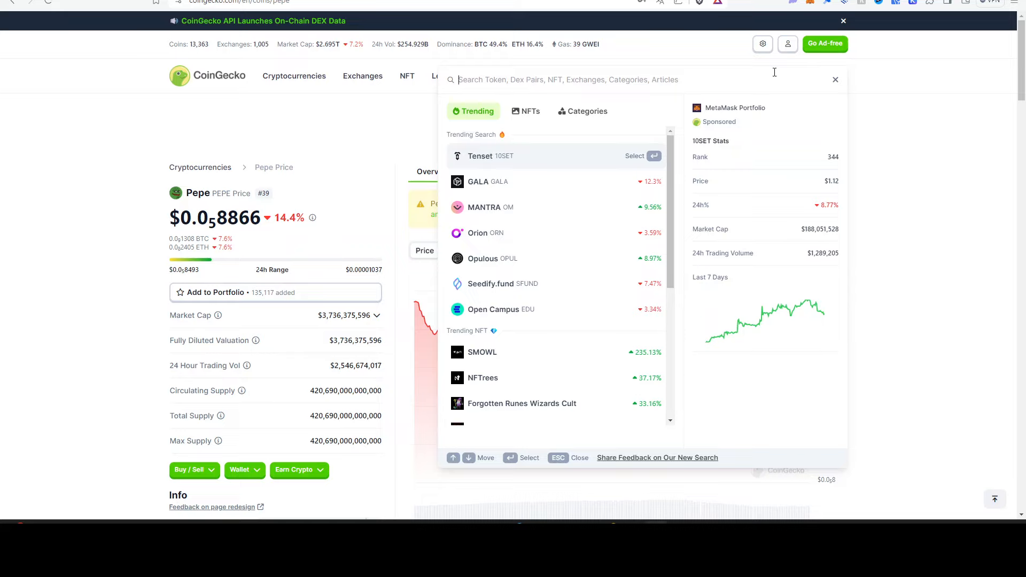
Step: Search 'floki', open FLOKI's price page, then start another search
type("floki")
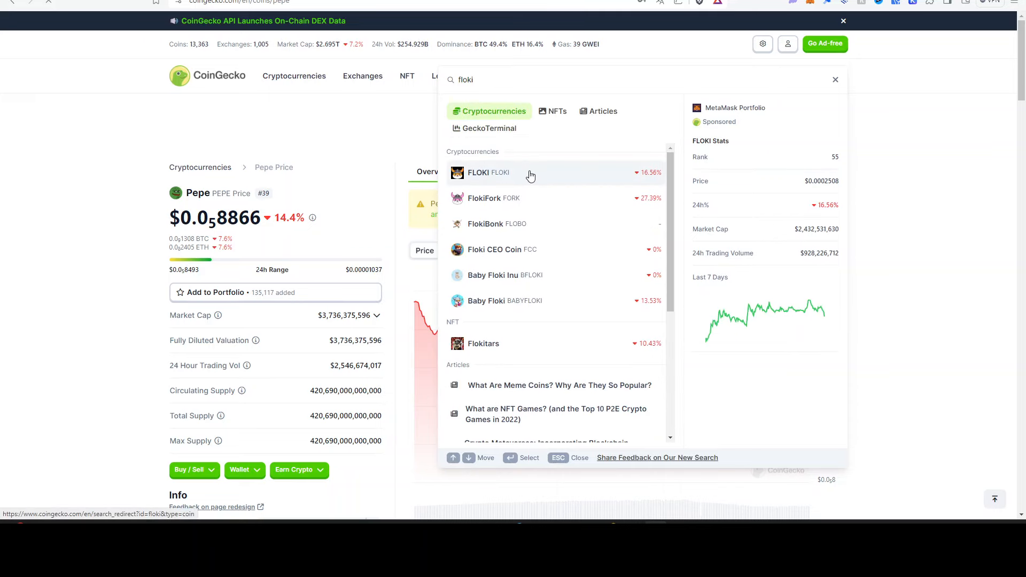
left_click(488, 172)
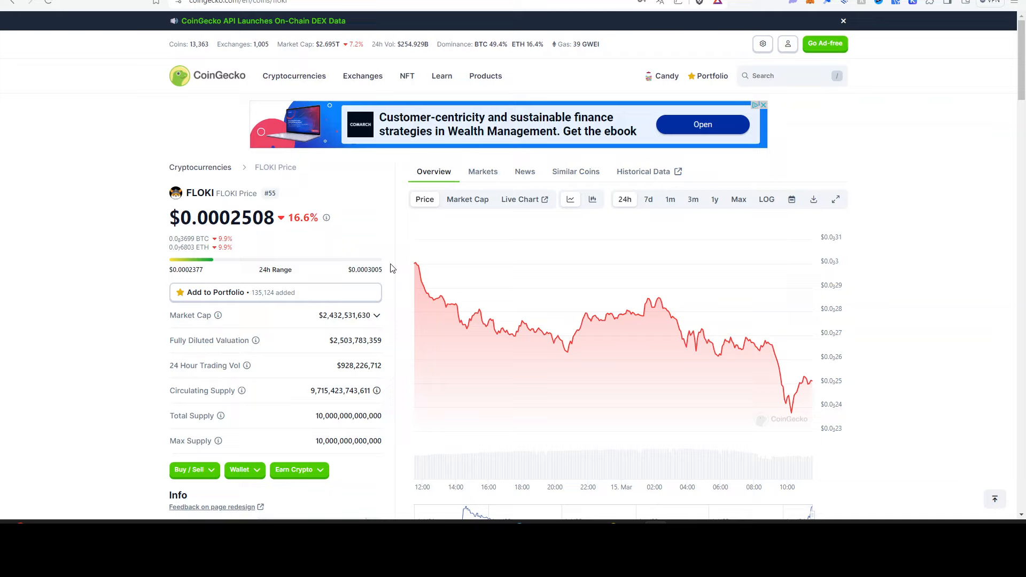
mouse_move(396, 261)
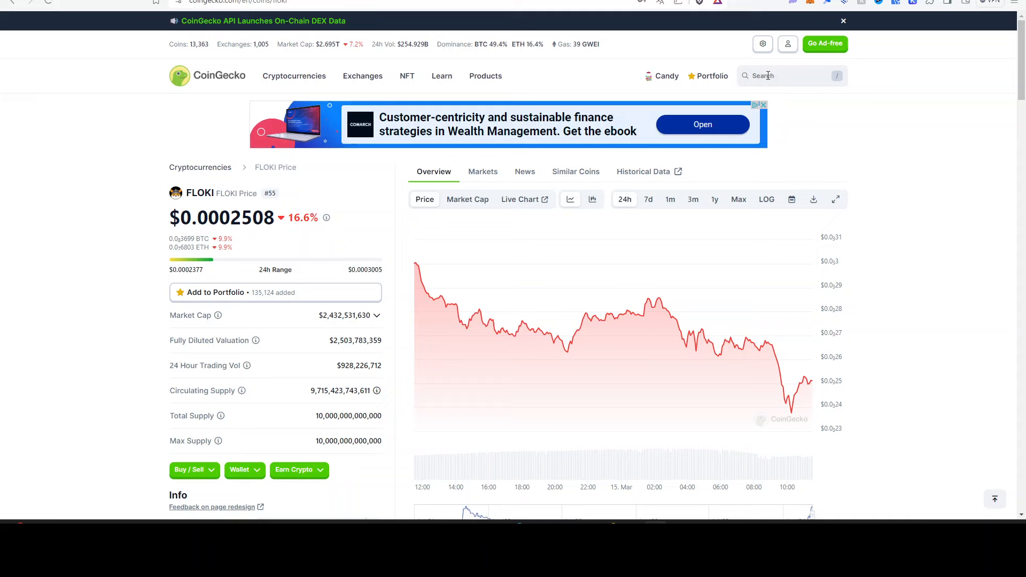
left_click(785, 76)
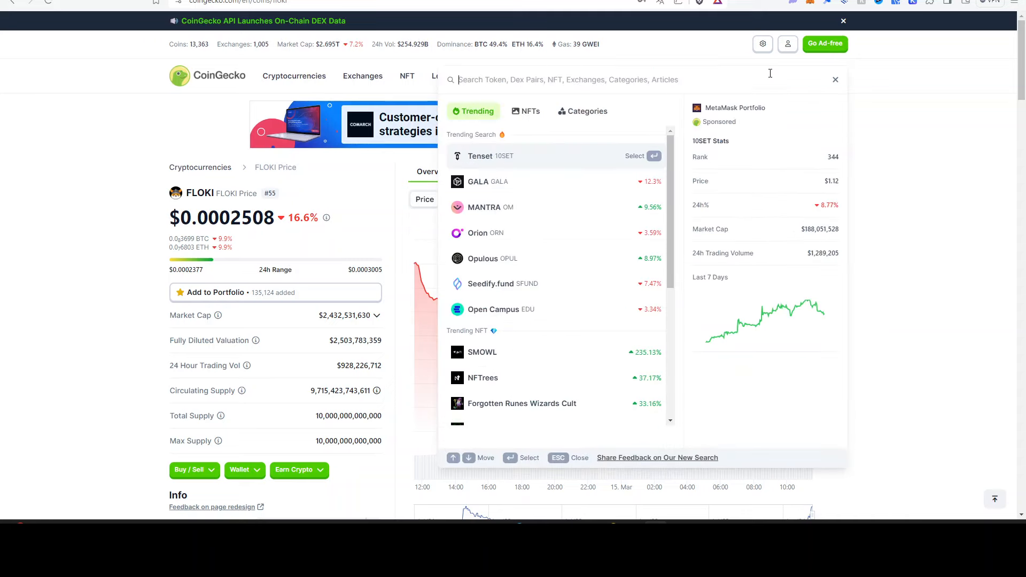
Step: Search 'landwol' to find Landwolf on AVAX
type("landwol")
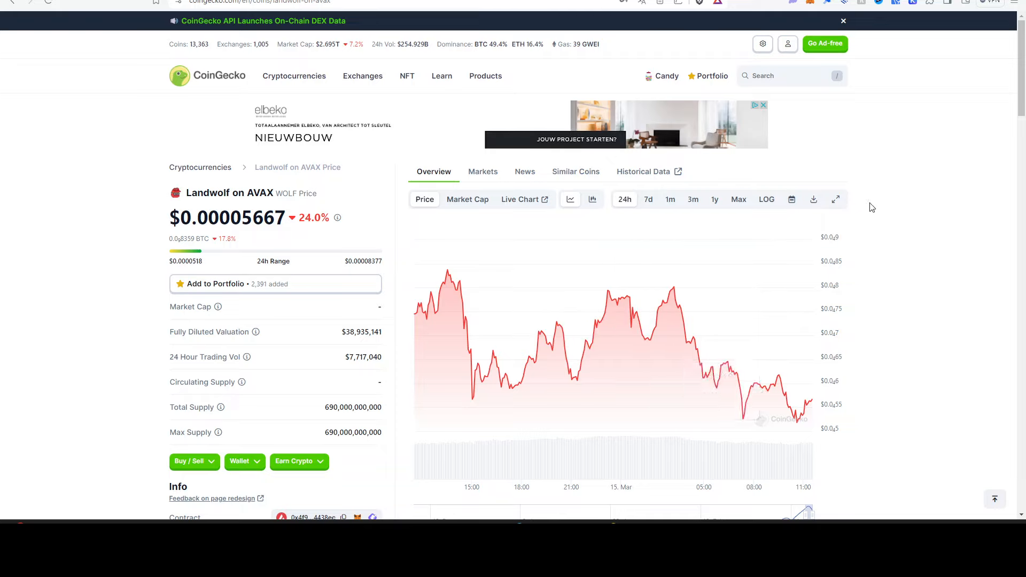
mouse_move(906, 227)
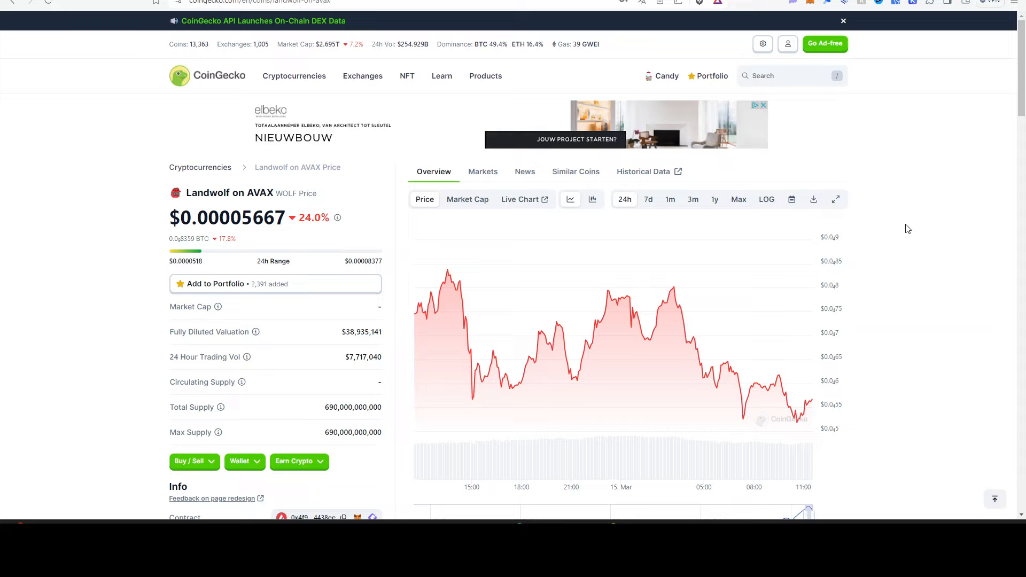
mouse_move(904, 167)
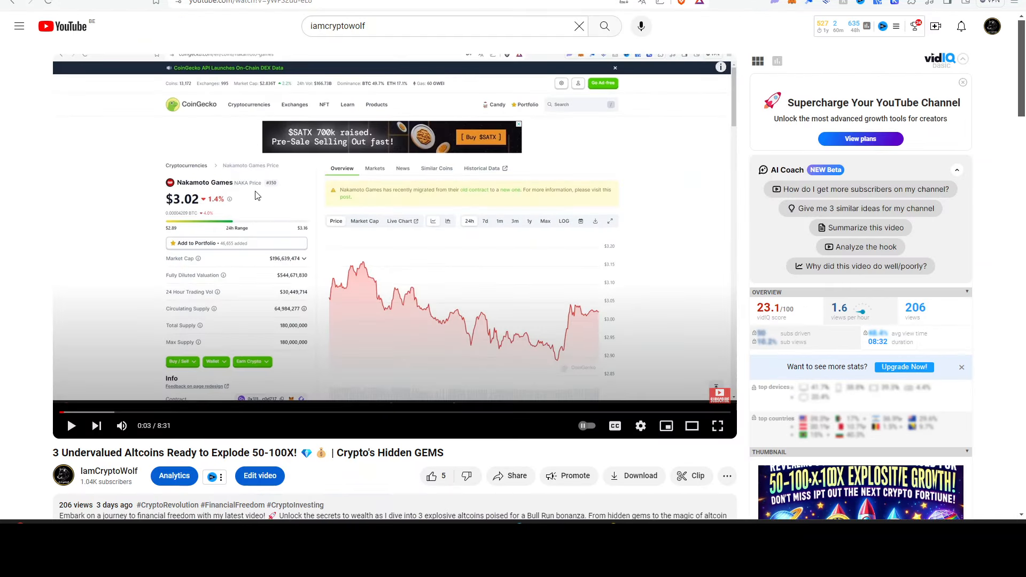
mouse_move(272, 202)
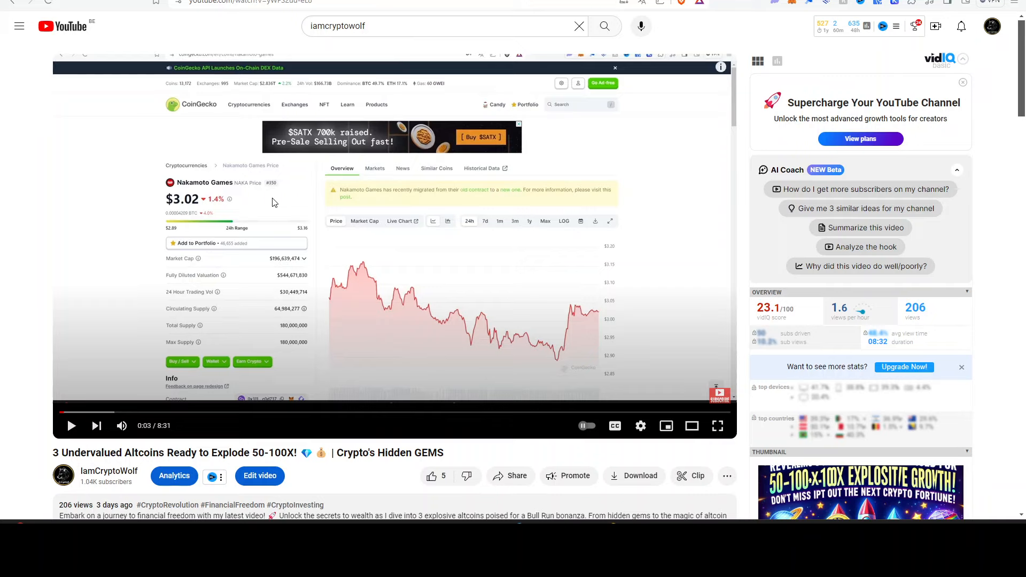
mouse_move(265, 205)
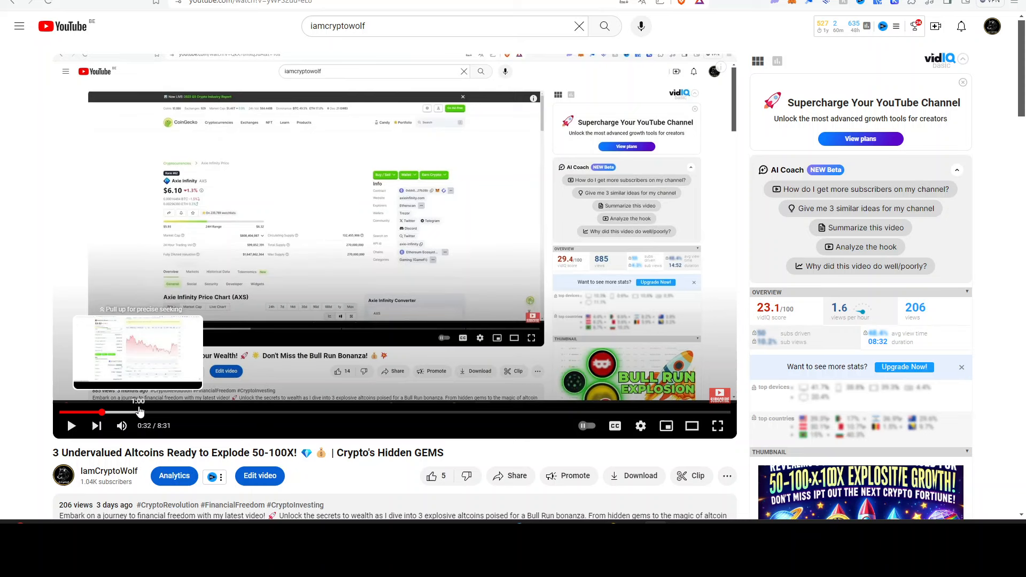
Step: Skip ahead in the YouTube review video toward the one-minute mark
left_click_drag(102, 411, 158, 411)
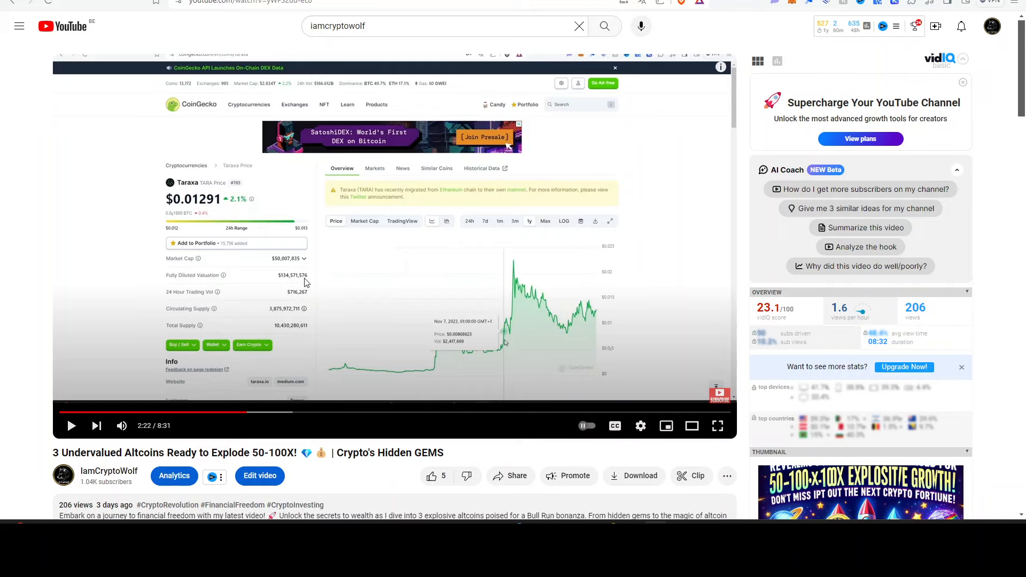
mouse_move(540, 243)
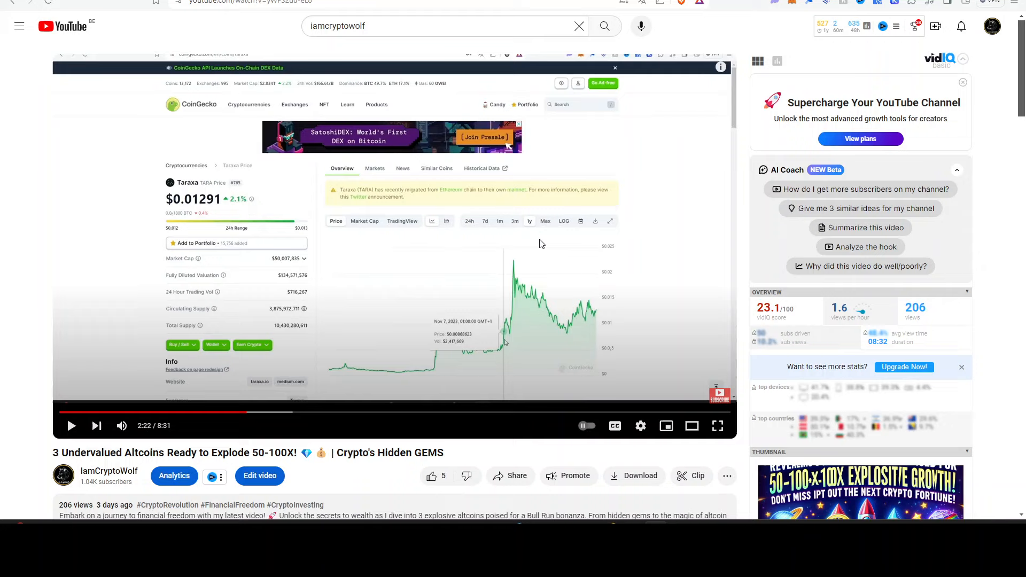
mouse_move(256, 241)
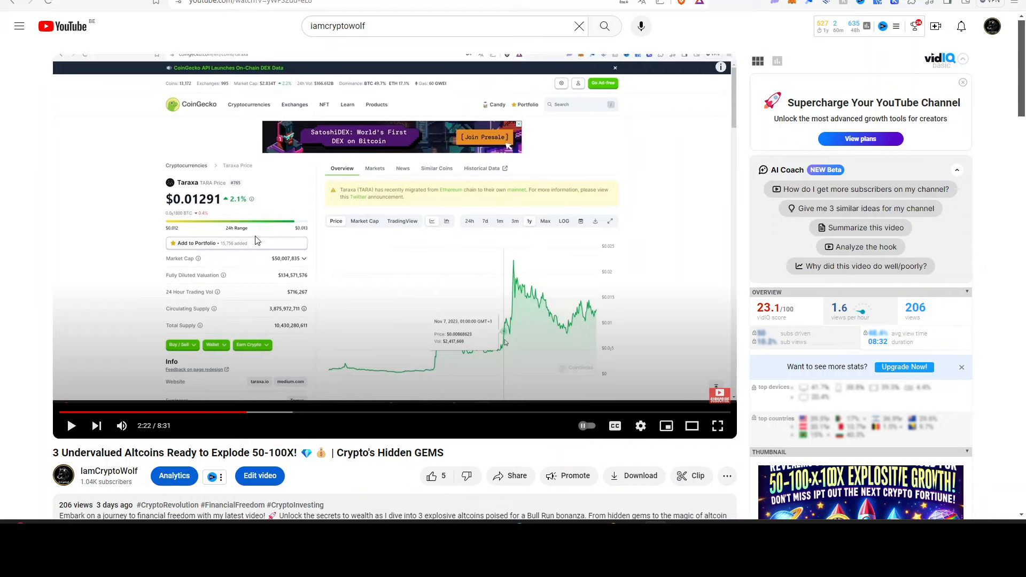
mouse_move(244, 192)
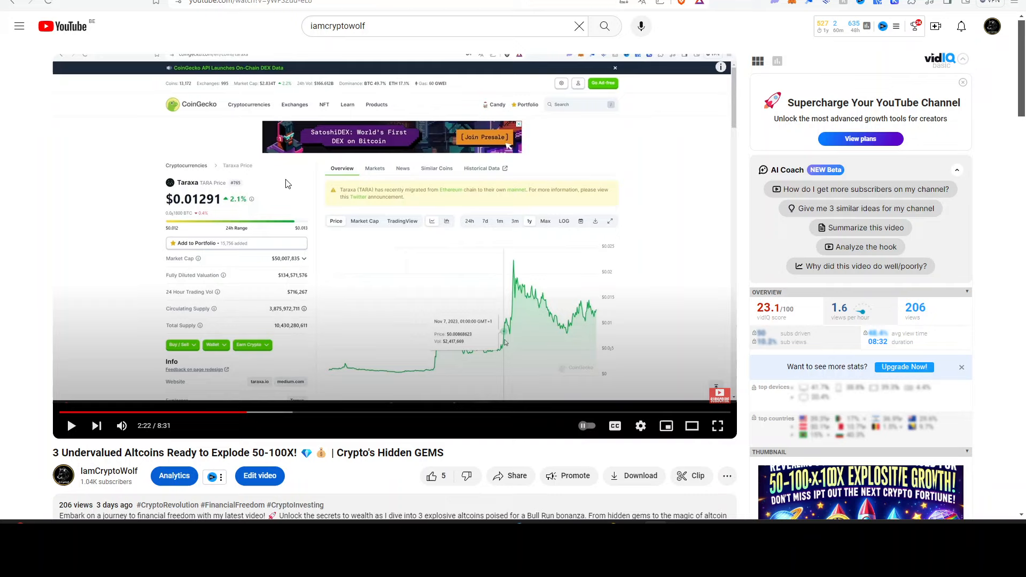
mouse_move(244, 289)
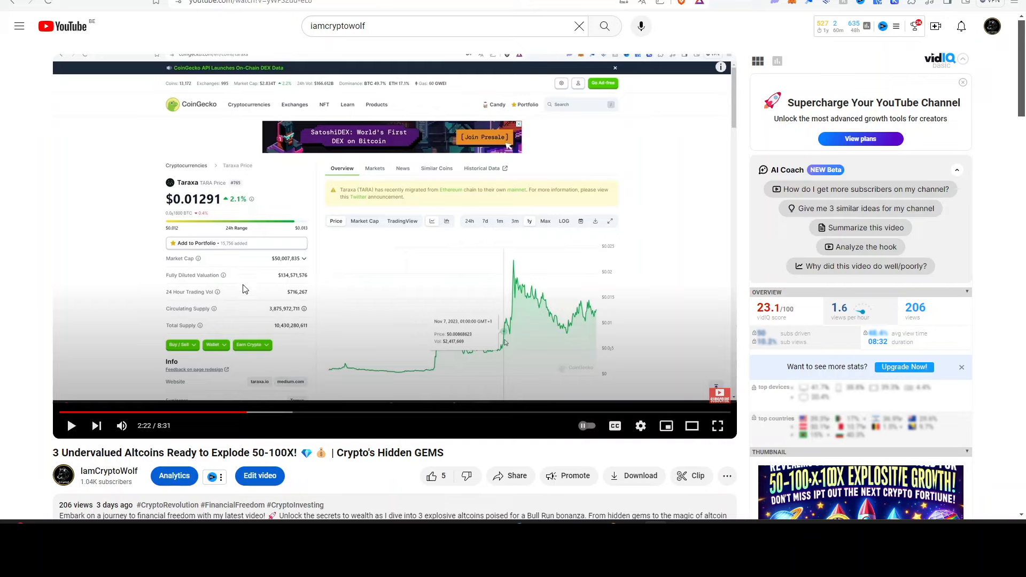
mouse_move(289, 349)
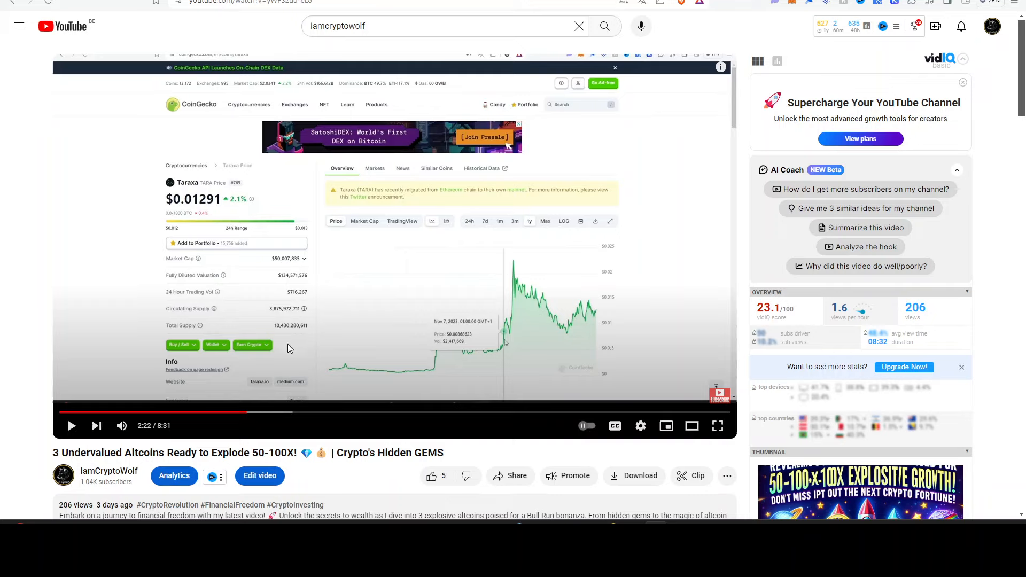
mouse_move(278, 317)
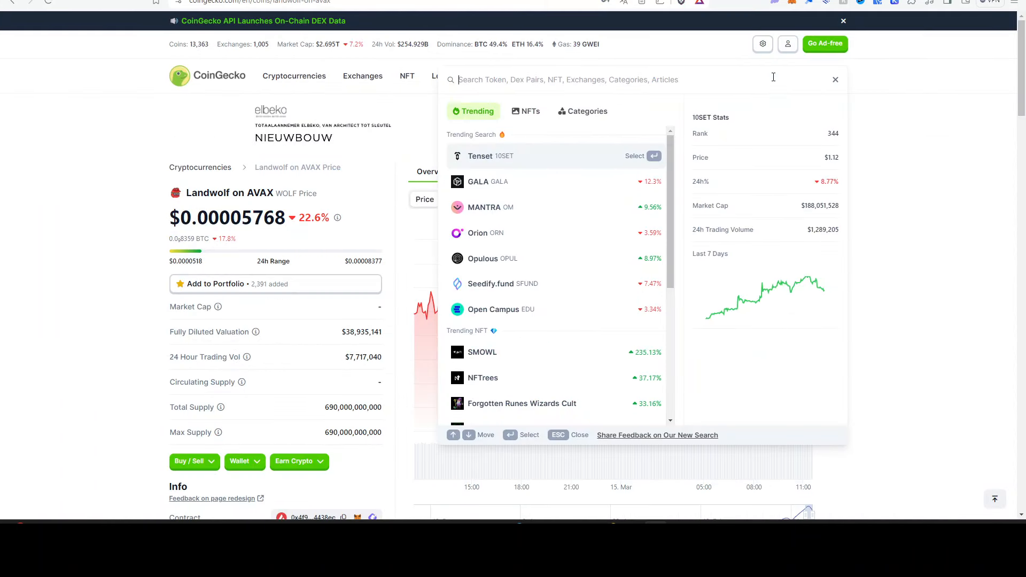
Step: Search 'chain' and open the Chainge (XCHNG) result
type("chainge")
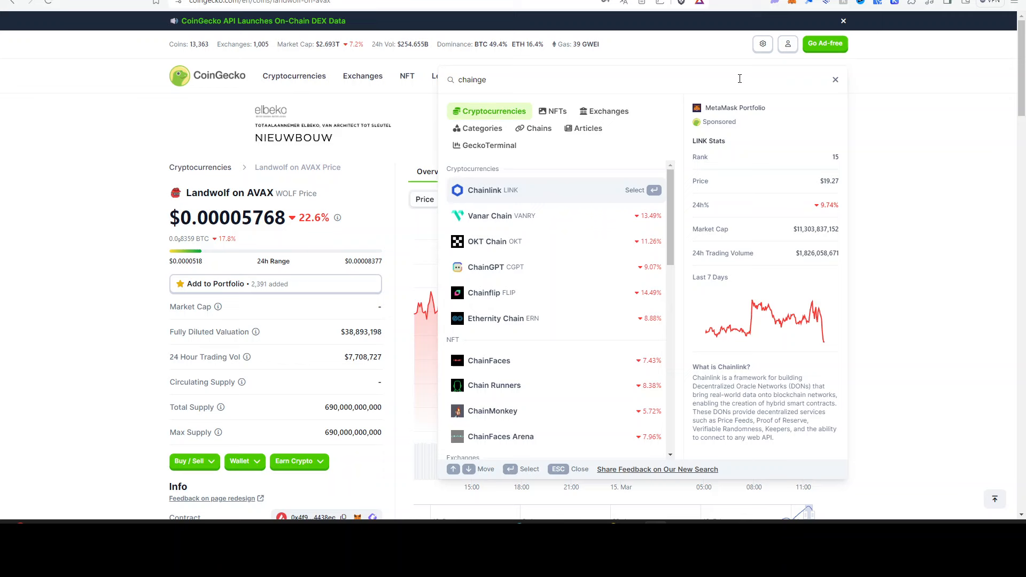
left_click(494, 156)
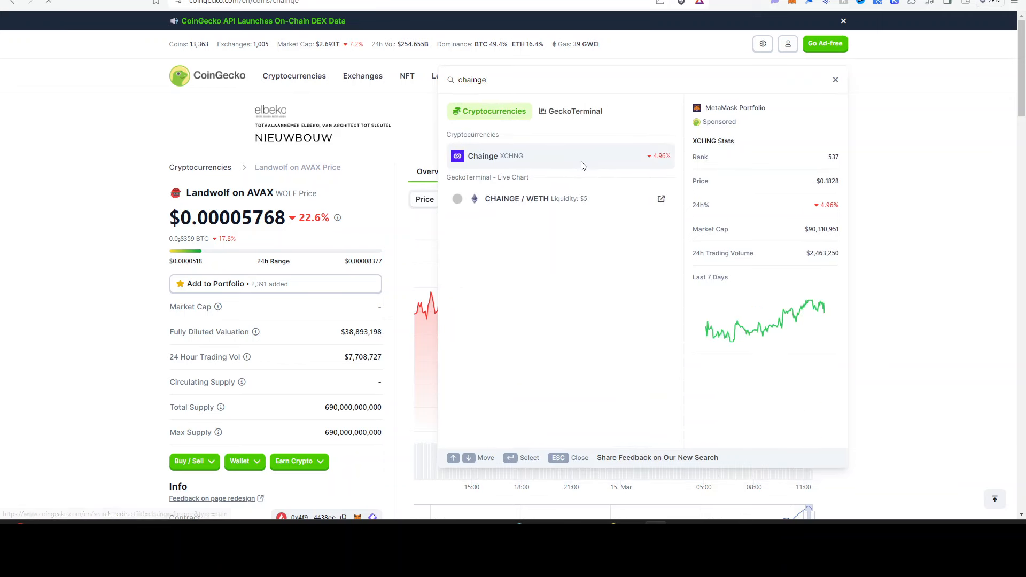
left_click(496, 156)
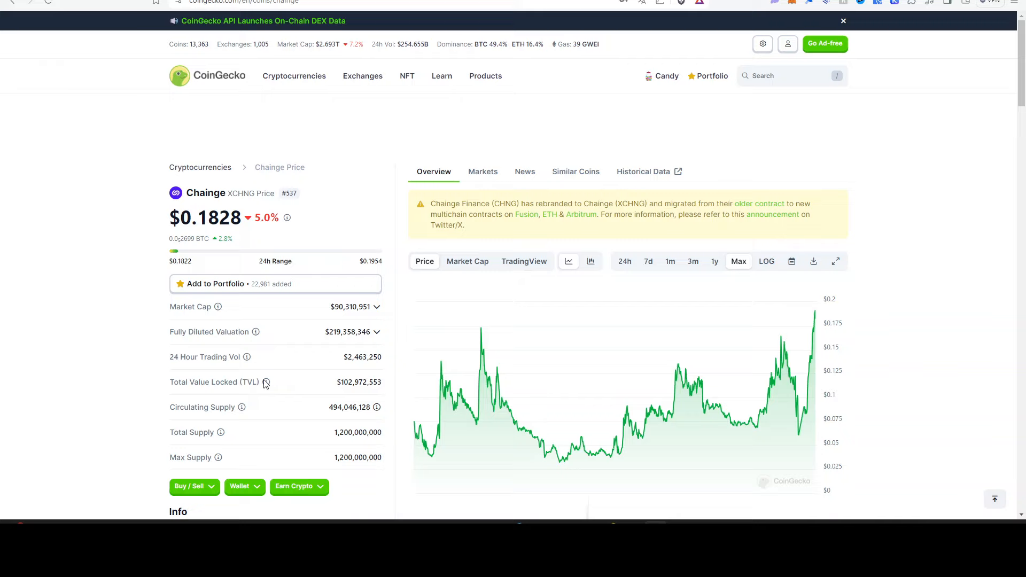
mouse_move(852, 308)
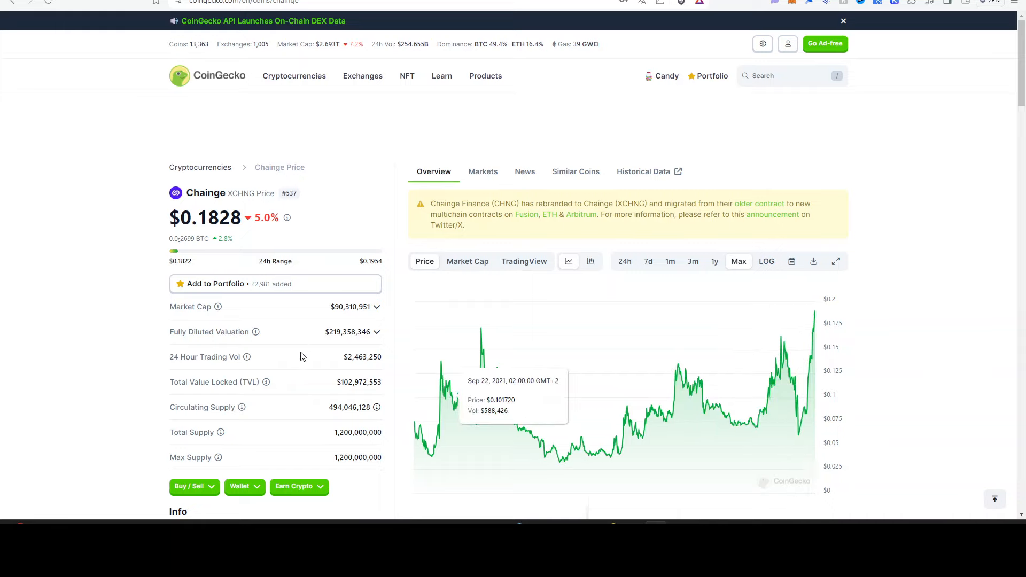
mouse_move(646, 346)
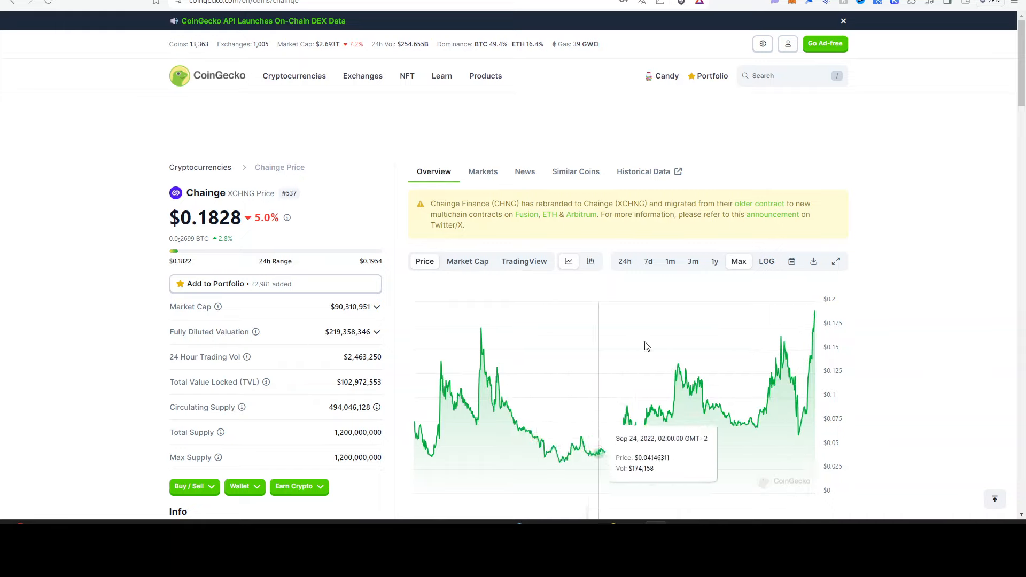
mouse_move(626, 159)
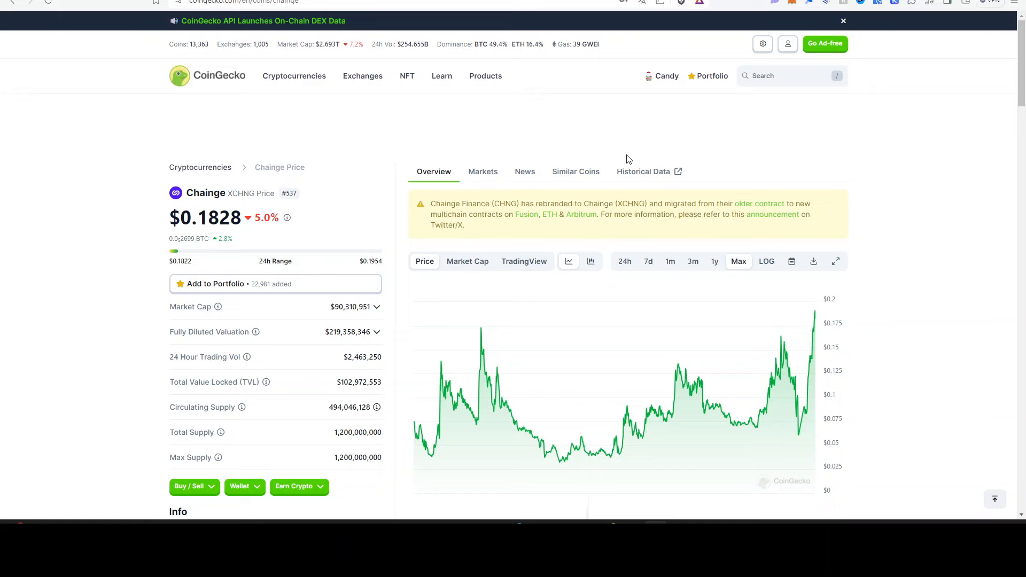
Step: Search 'bnb' and open BNB's price page
left_click(790, 76)
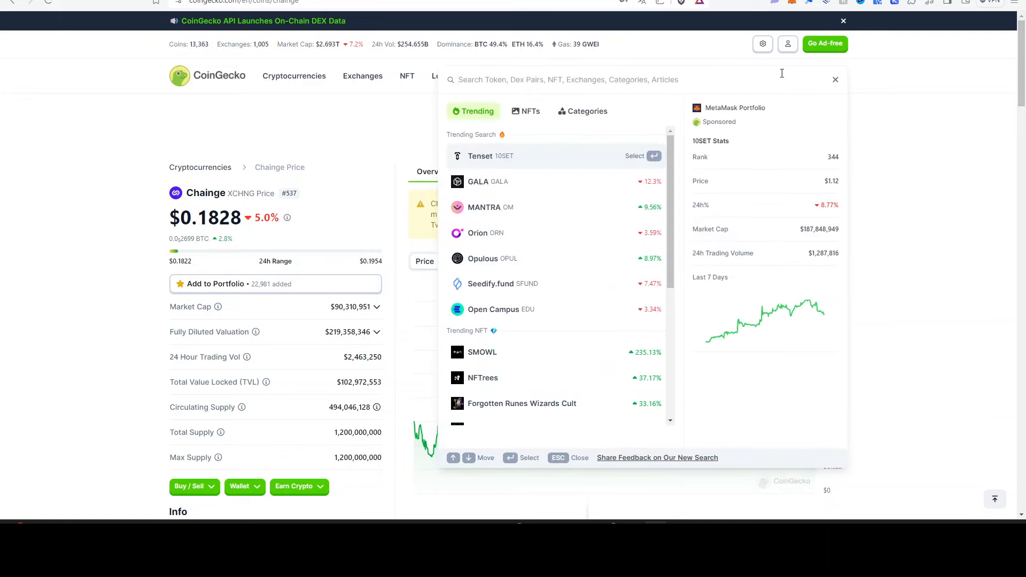
type("bnb")
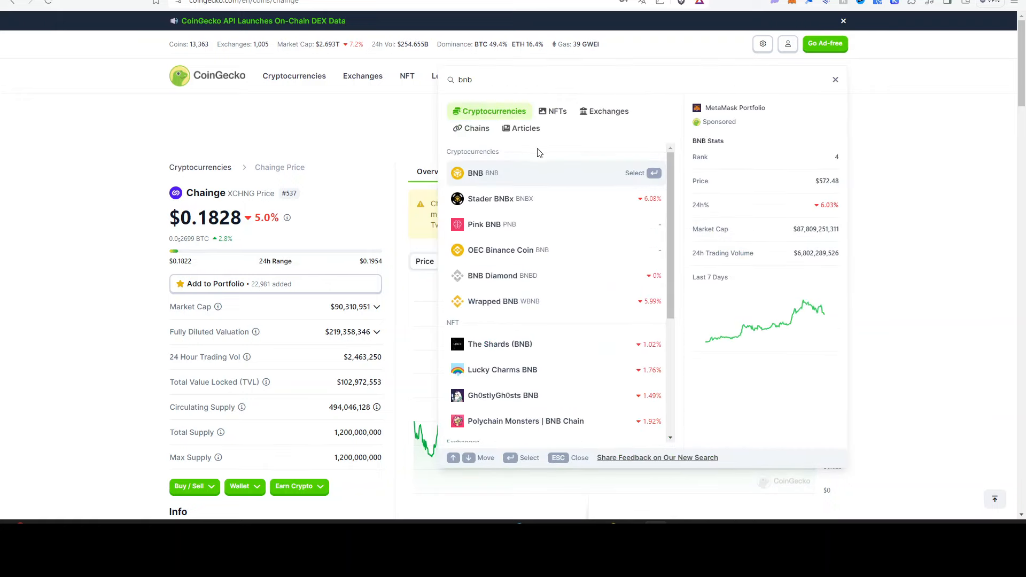
left_click(483, 173)
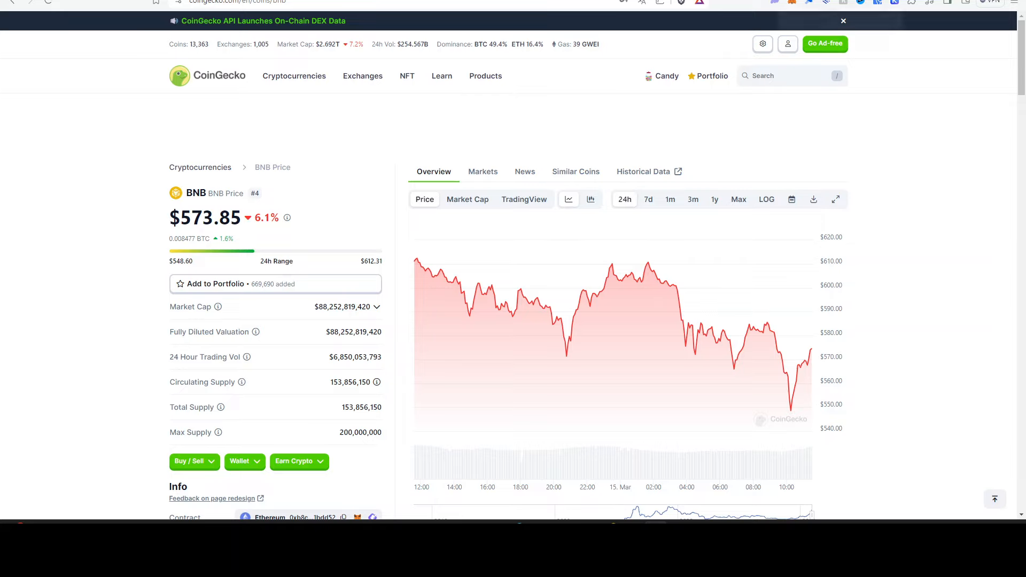
mouse_move(586, 85)
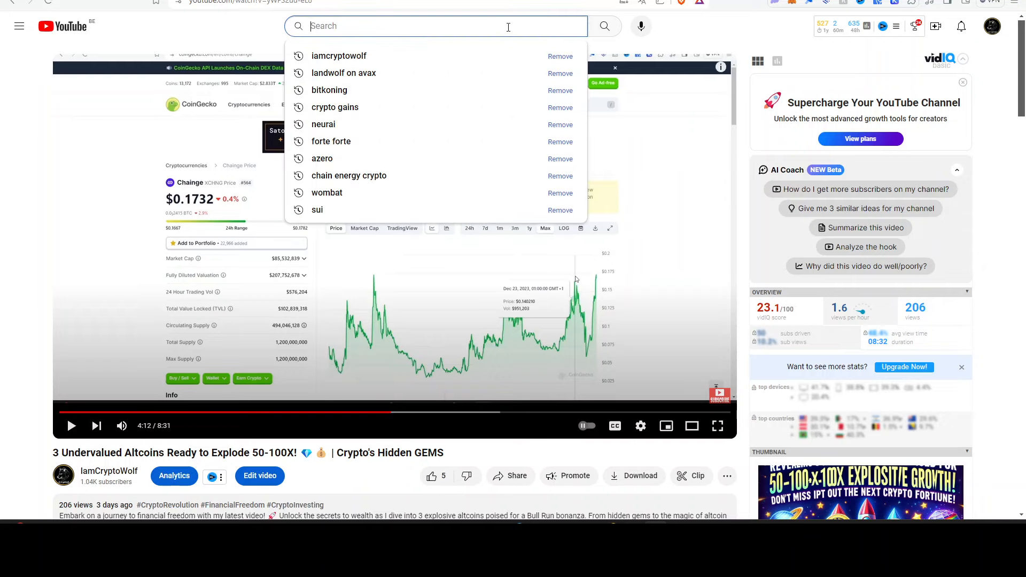
Step: Switch from YouTube to the CoinGecko tab showing Atlas Navi's price page
left_click(221, 35)
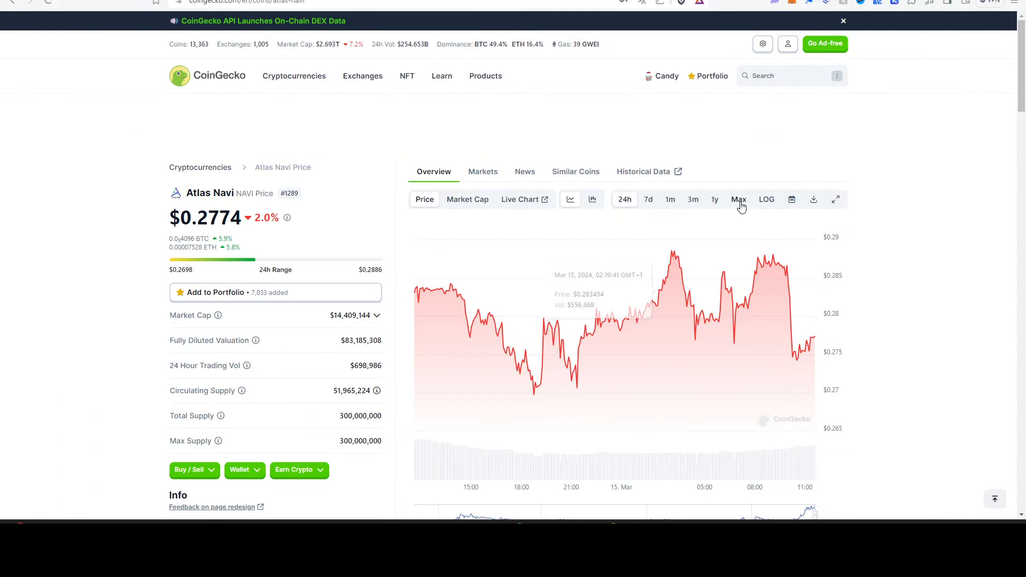
Step: View Atlas Navi's chart at Max, then one month, then Max again, and scroll down
left_click(738, 199)
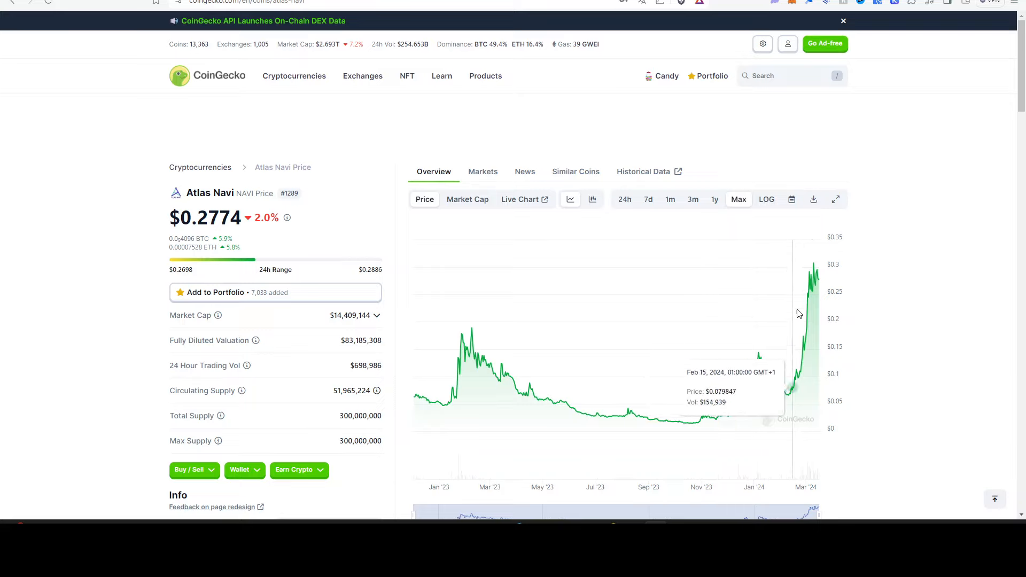
mouse_move(831, 327)
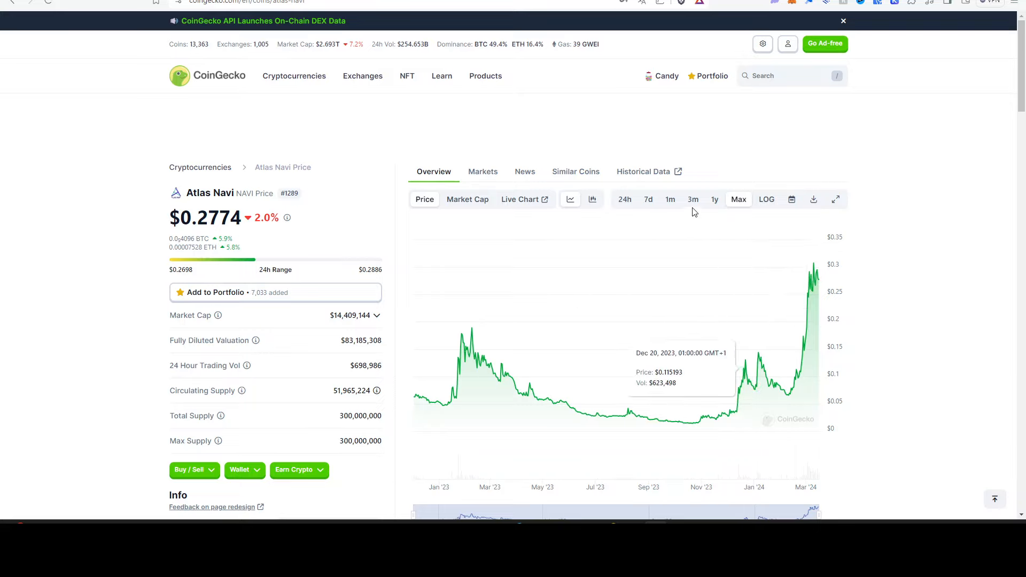
left_click(670, 199)
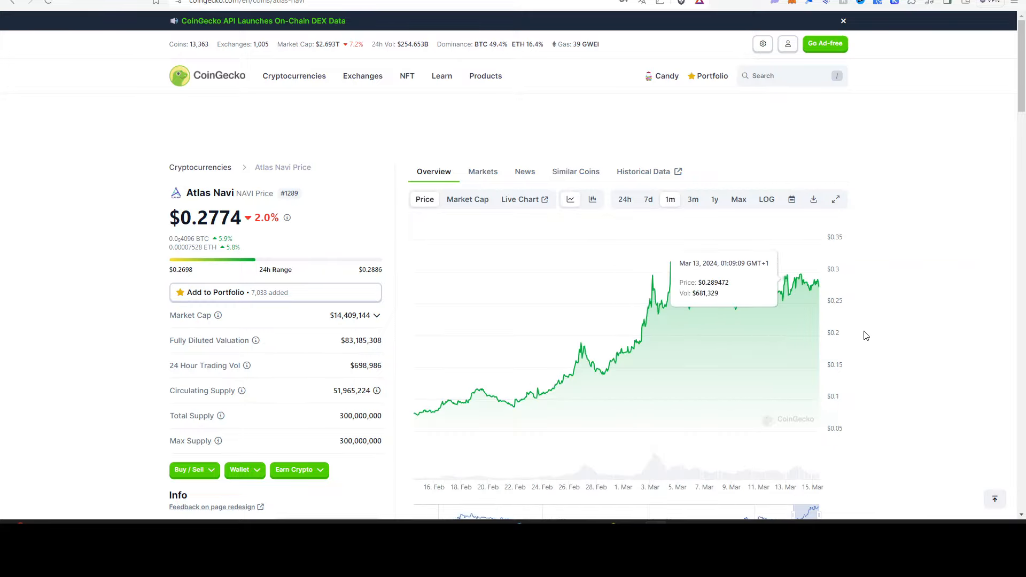
mouse_move(716, 333)
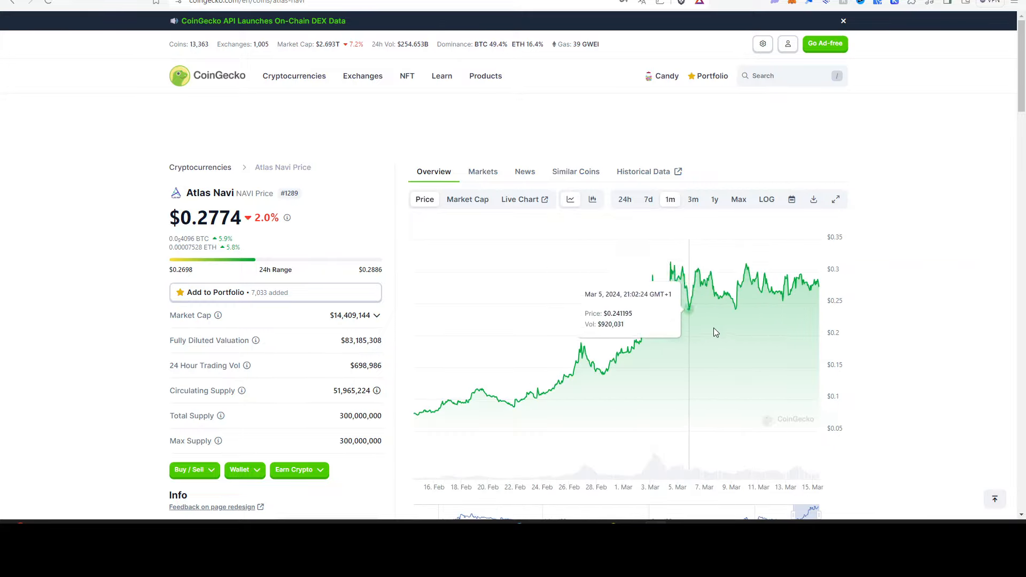
mouse_move(771, 303)
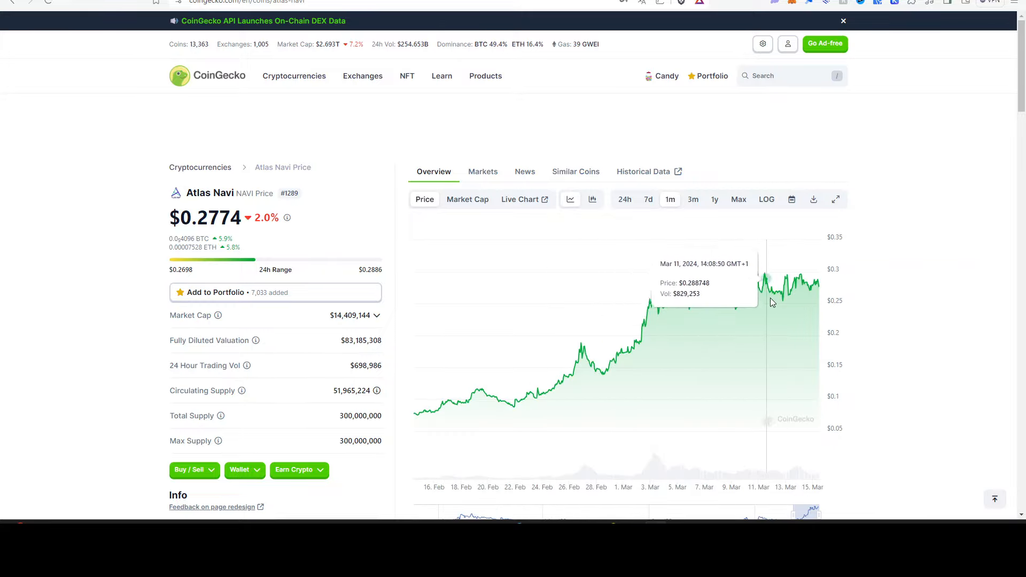
mouse_move(651, 222)
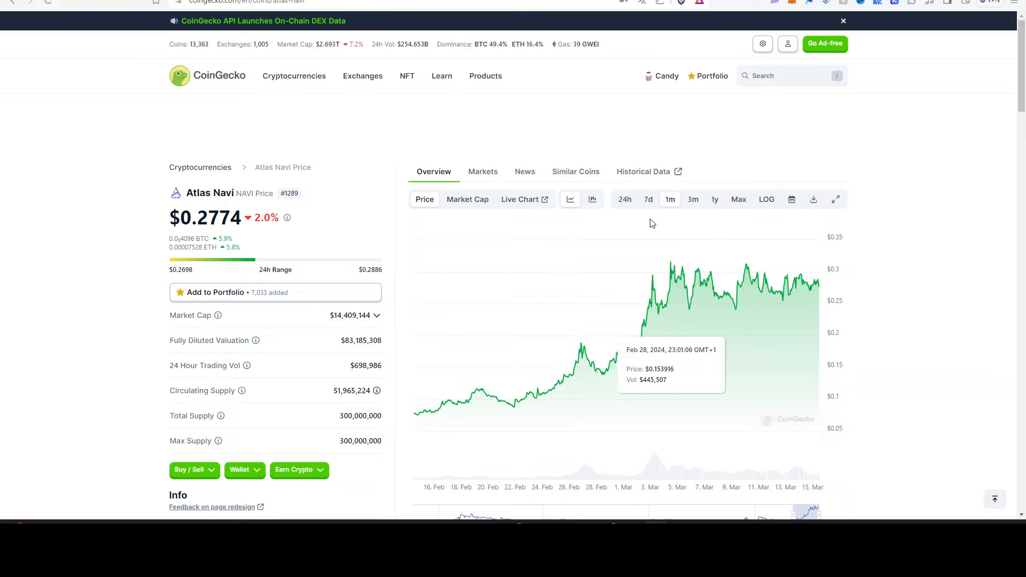
left_click(738, 199)
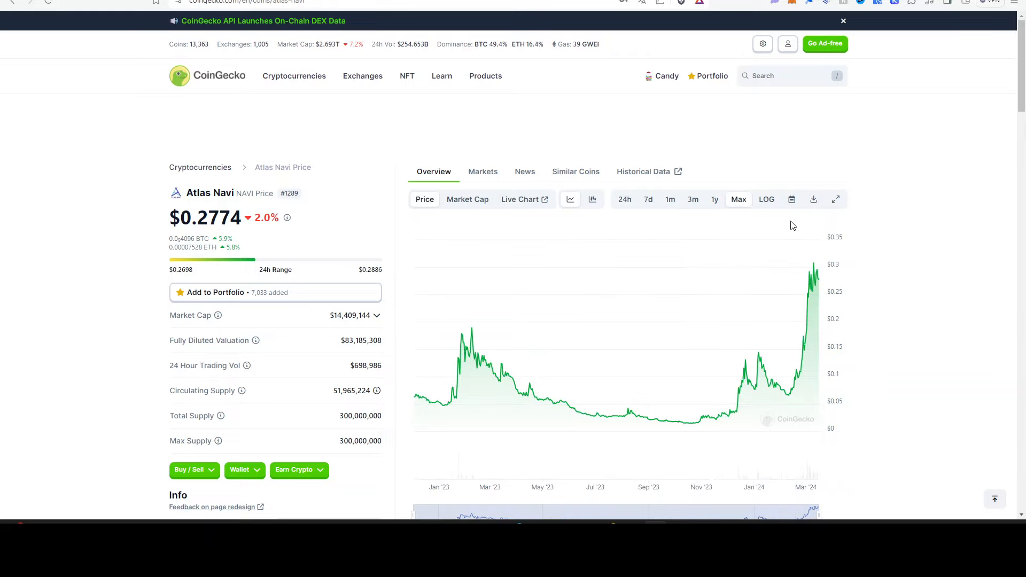
scroll("down", 3)
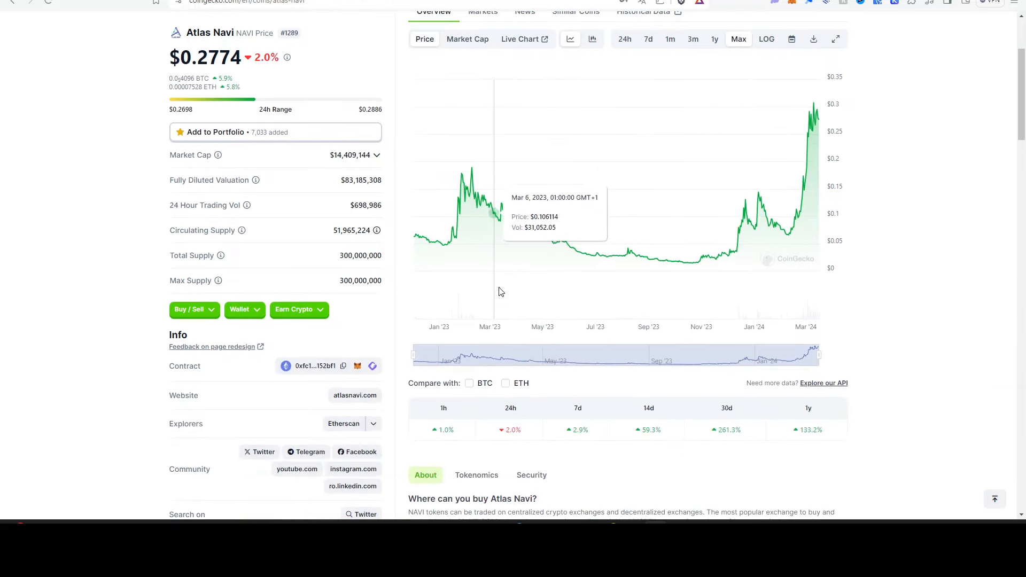
mouse_move(644, 268)
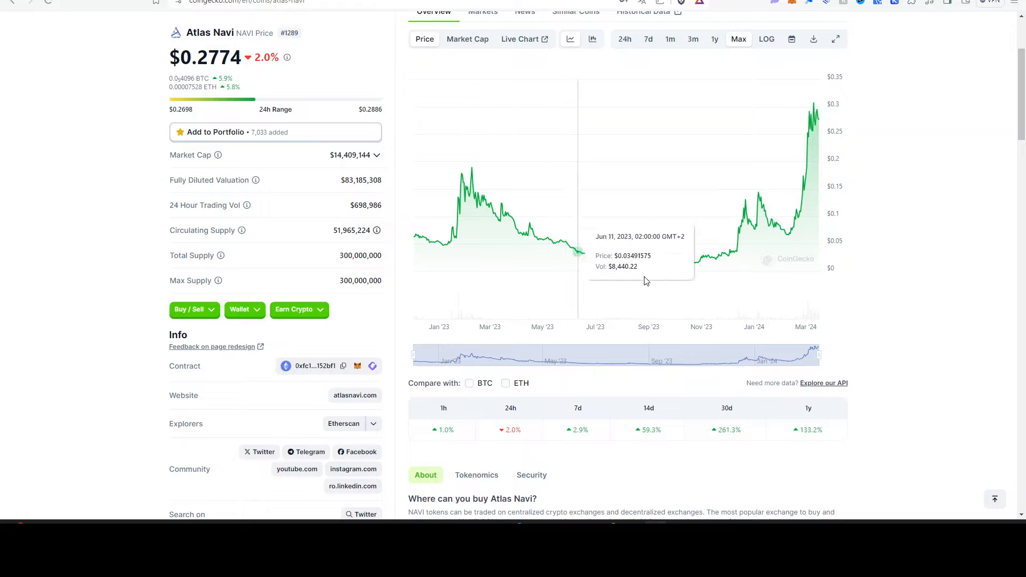
mouse_move(691, 293)
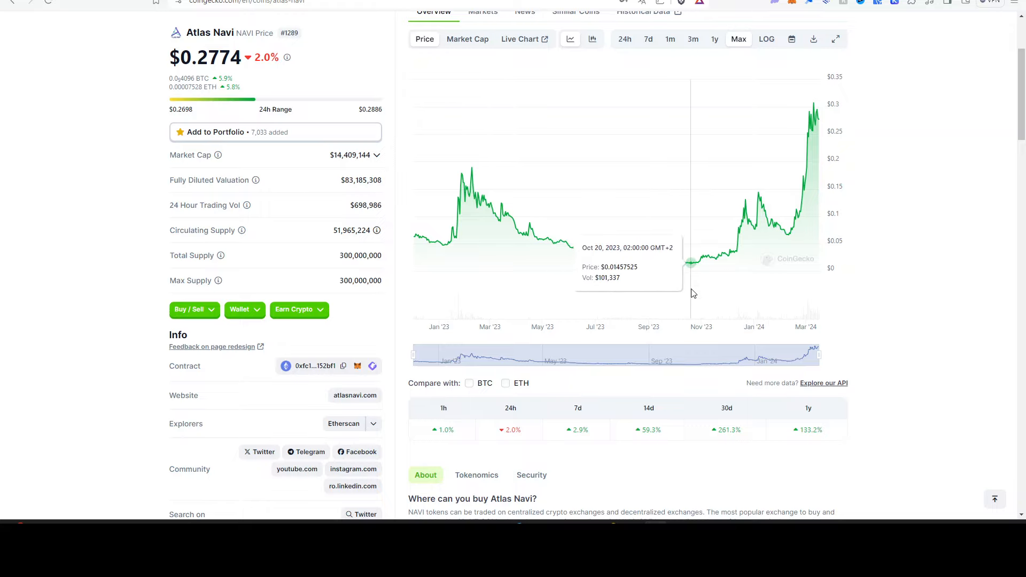
scroll("down", 3)
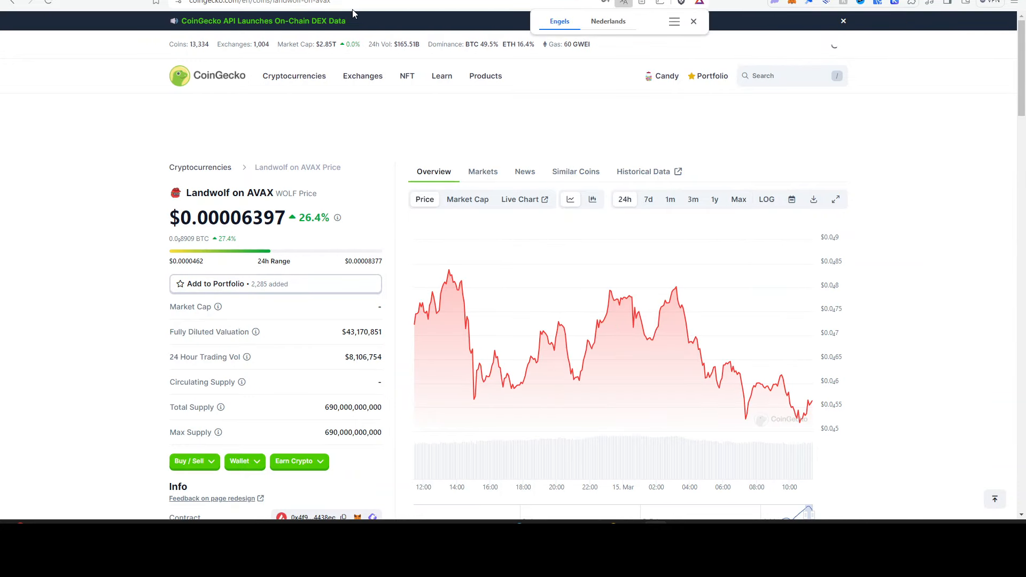
Step: Reload, search 'pepe' to reopen Pepe's page, and switch its chart to Max
left_click(694, 21)
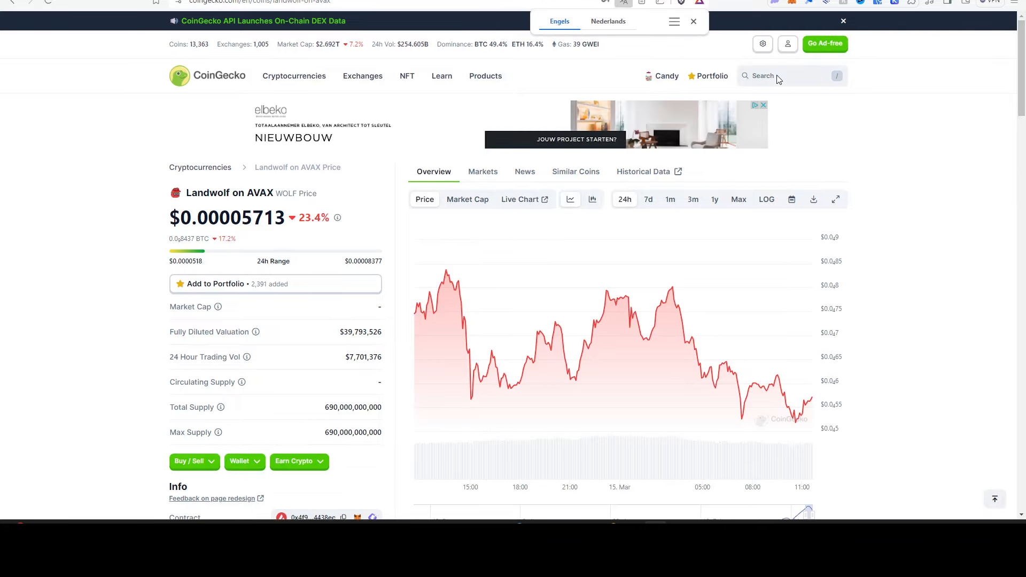
left_click(786, 75)
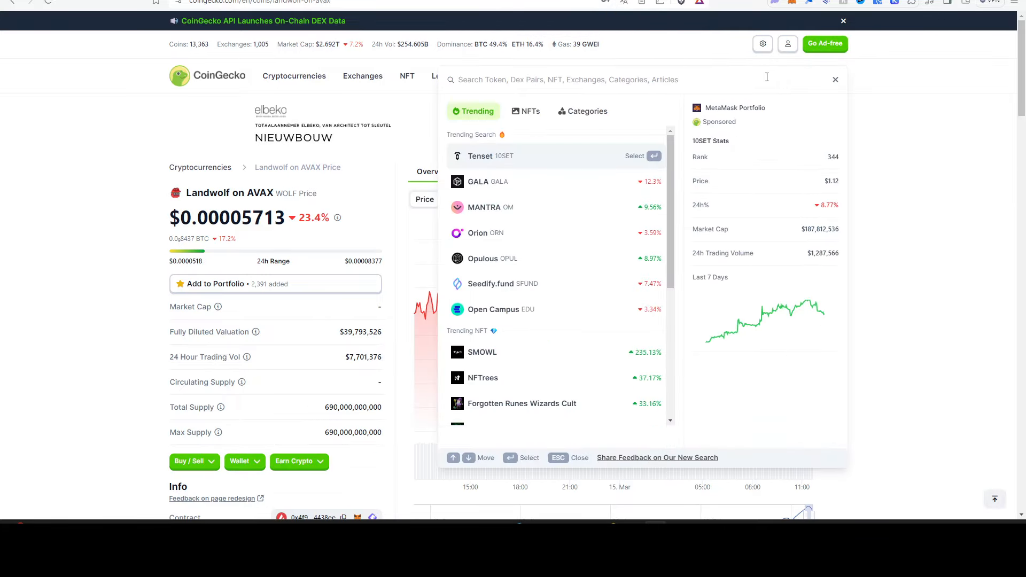
type("pepe")
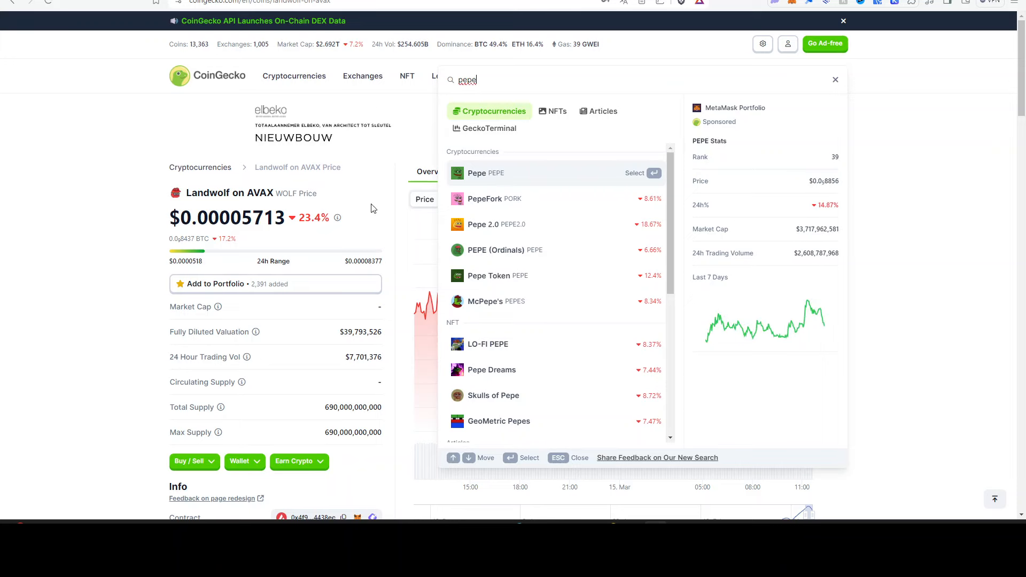
left_click(486, 172)
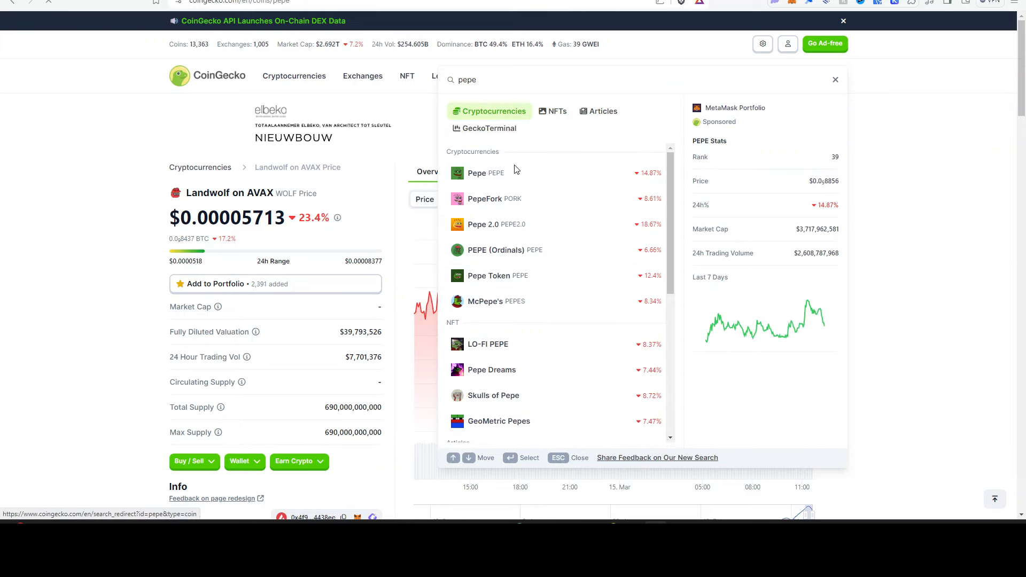
left_click(485, 173)
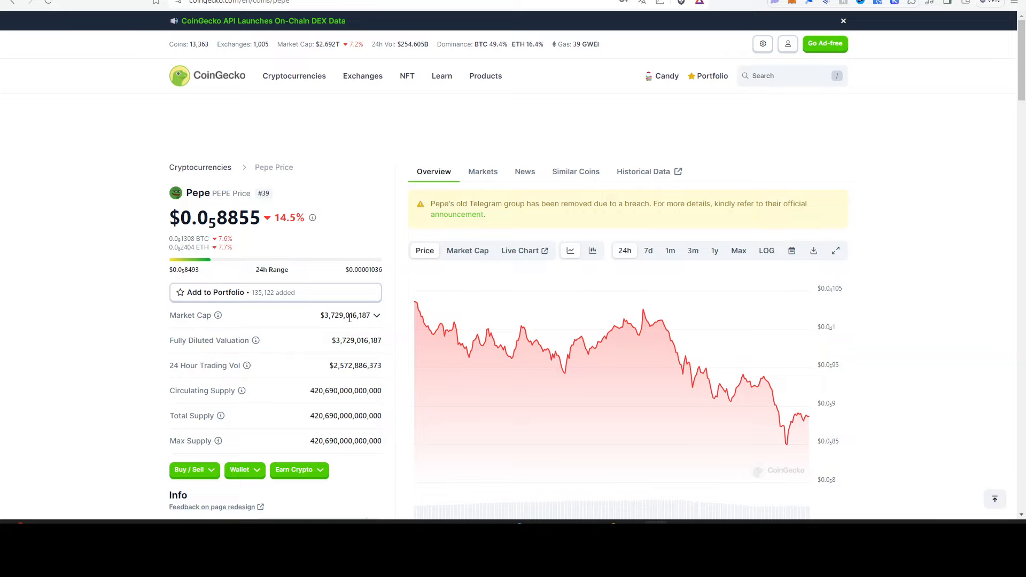
mouse_move(349, 325)
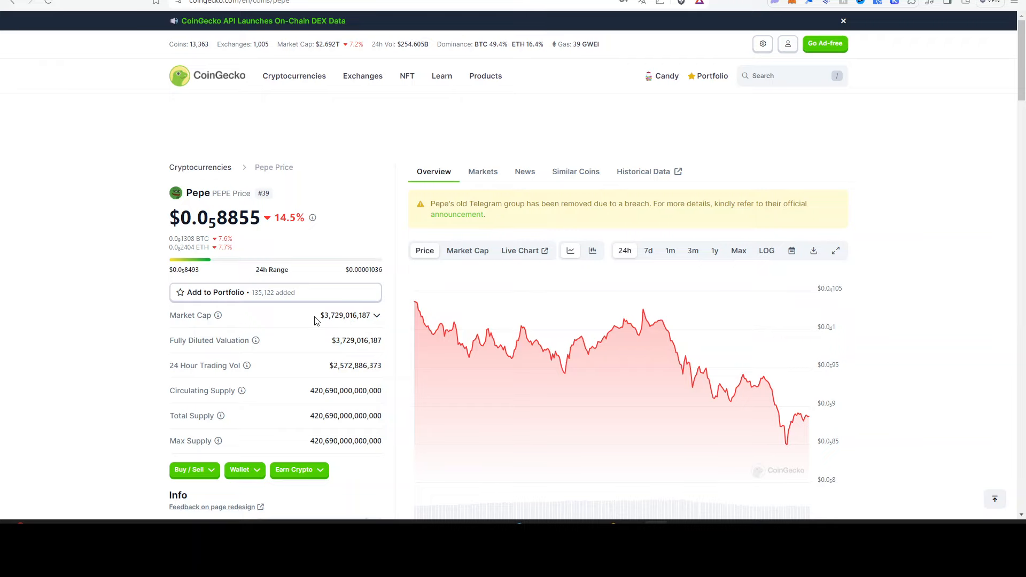
left_click_drag(350, 315, 379, 391)
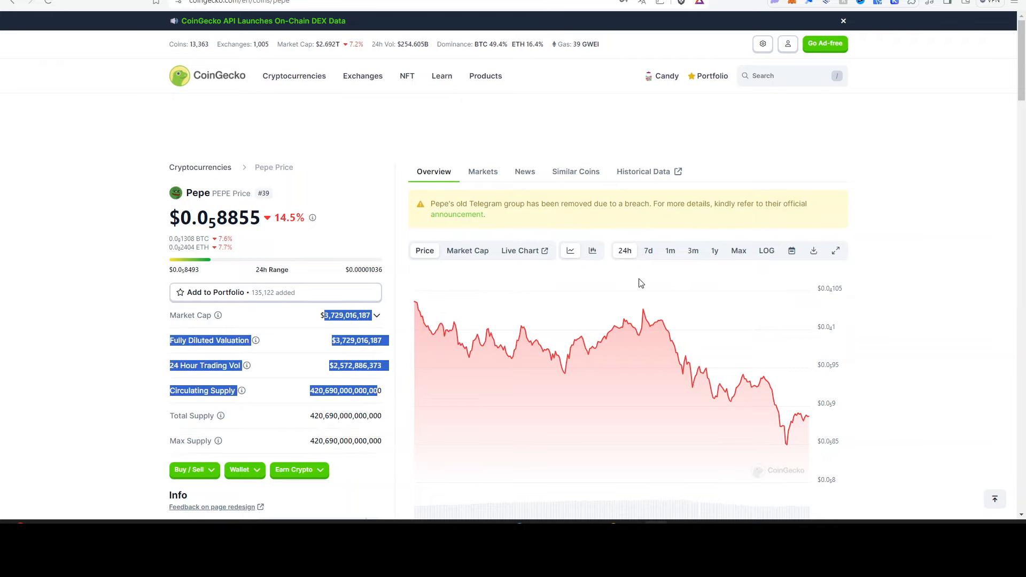
left_click(738, 251)
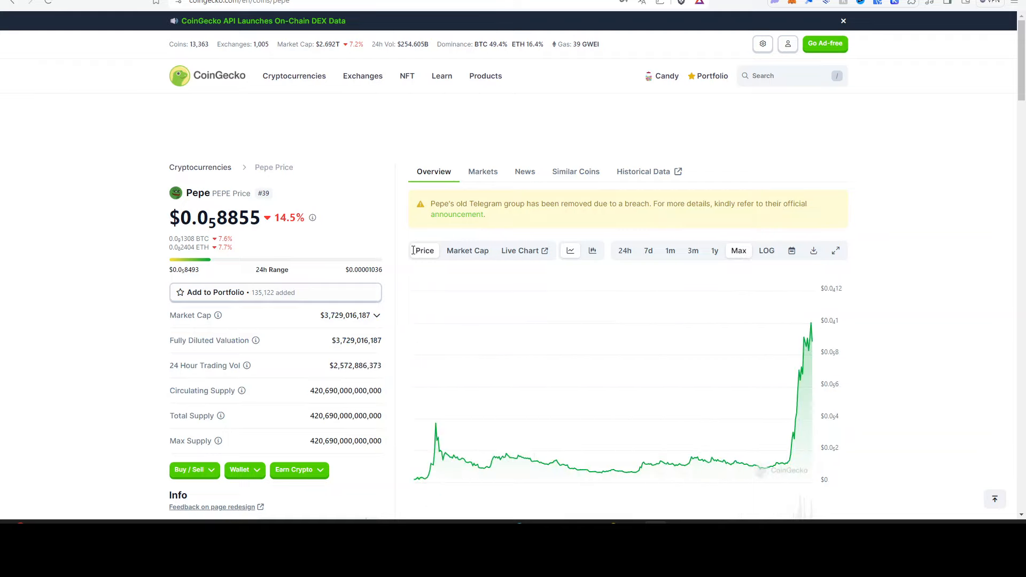
mouse_move(597, 120)
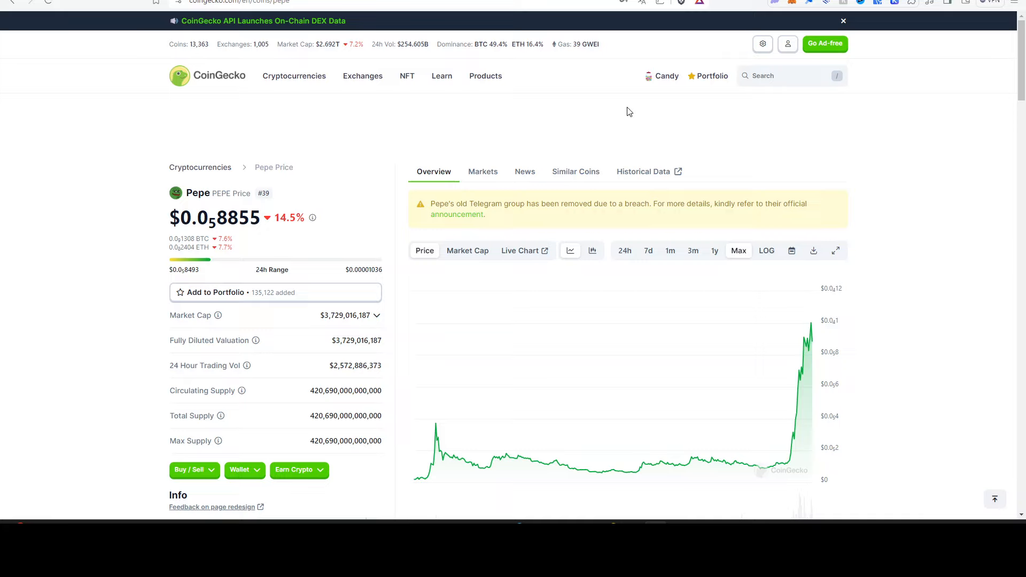
mouse_move(388, 136)
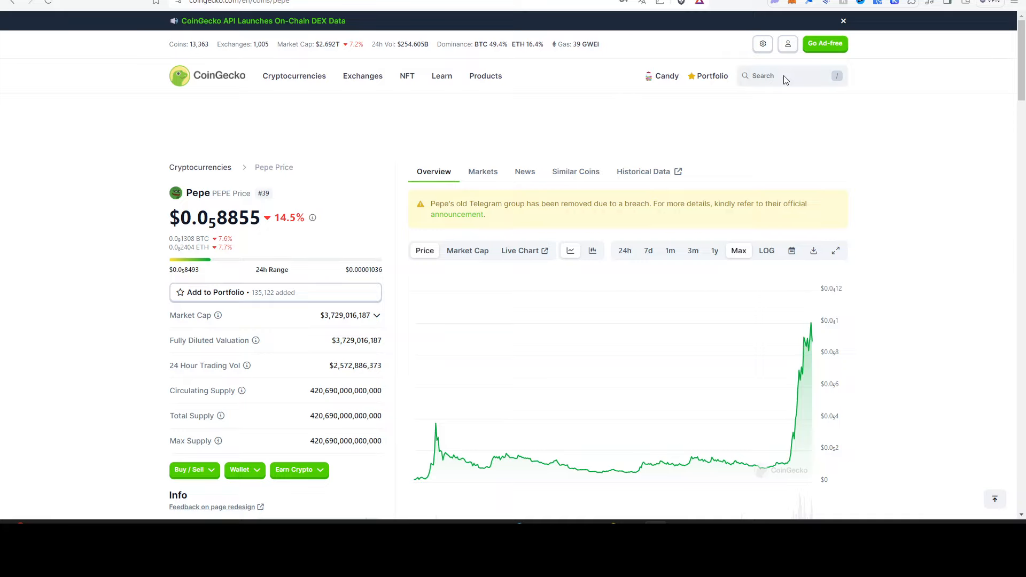
Step: Visit Landwolf on AVAX, then search 'avax' to reach Avalanche's price page
type("landwolf")
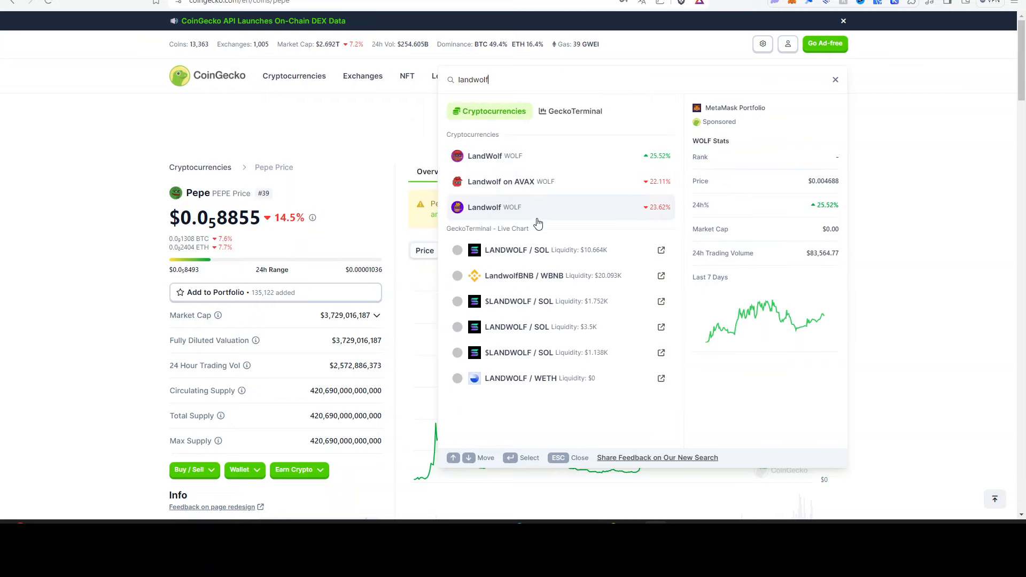
left_click(511, 181)
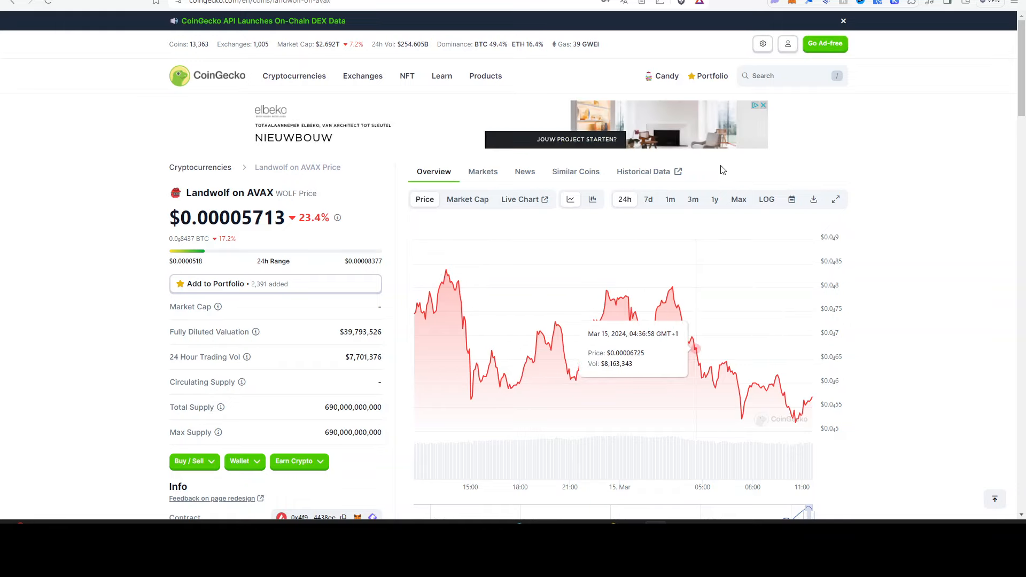
left_click(785, 75)
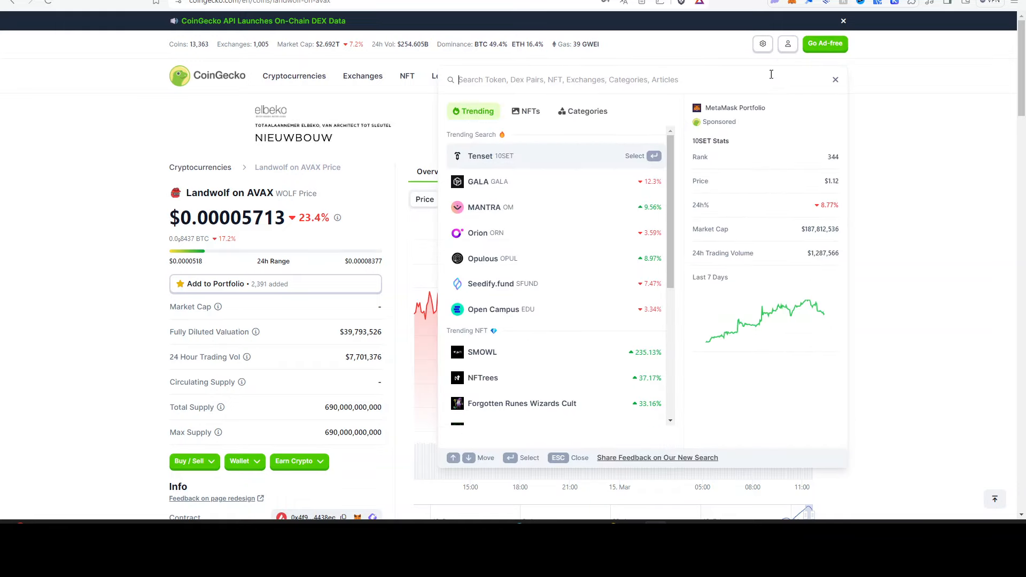
type("avax")
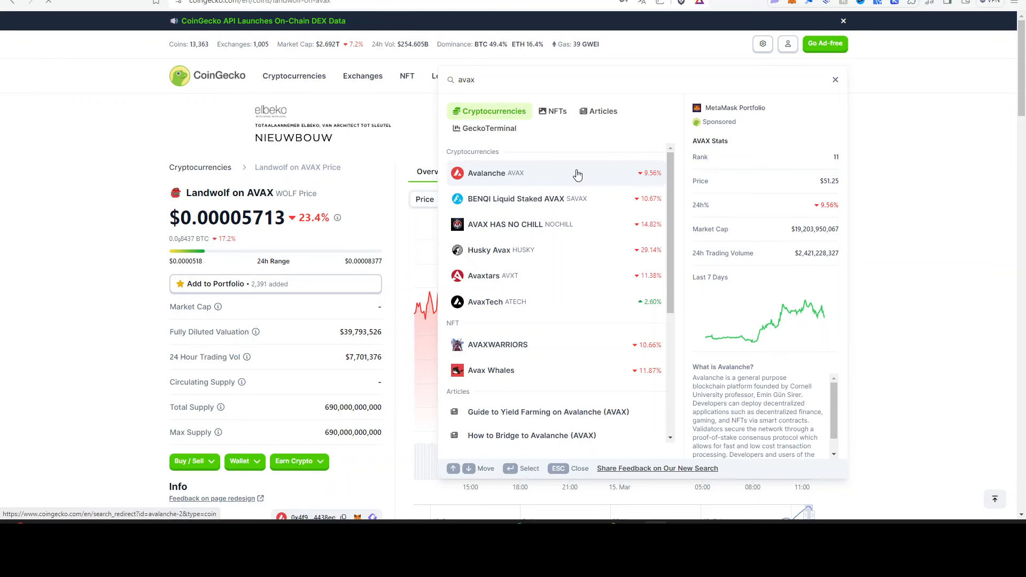
left_click(495, 173)
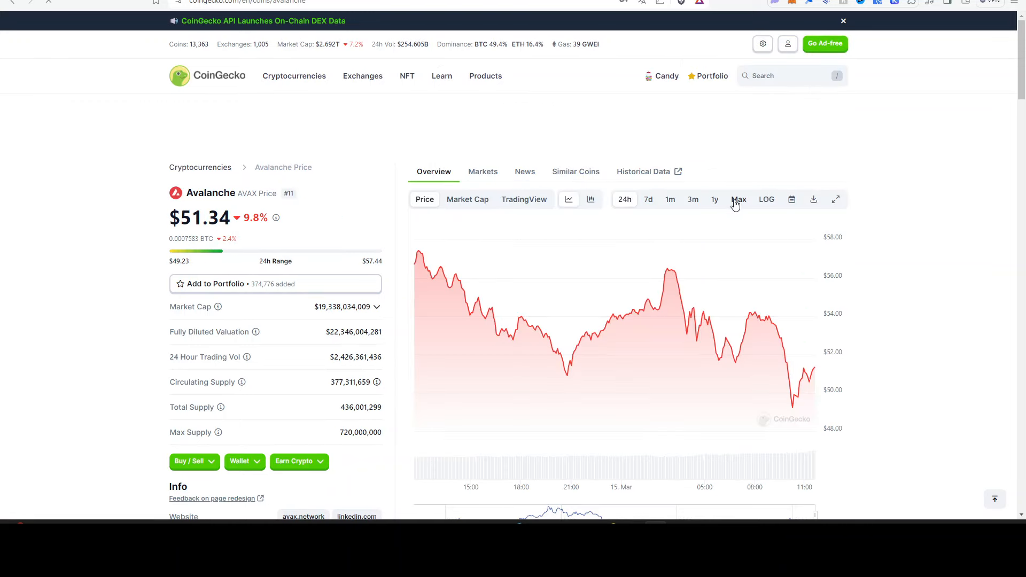
Step: Show Avalanche's Max price chart, then open and dismiss the coin search
left_click(738, 199)
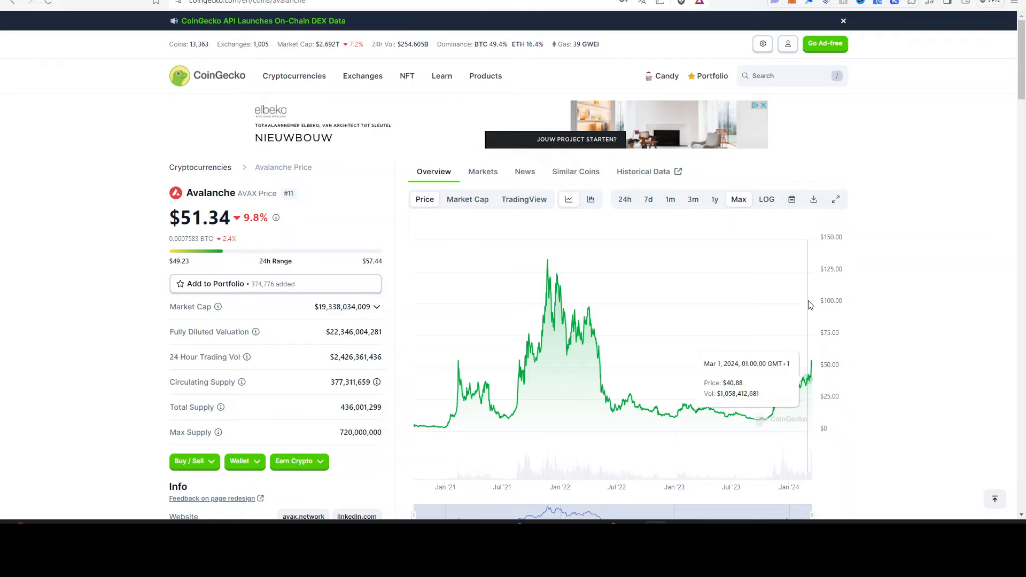
mouse_move(778, 296)
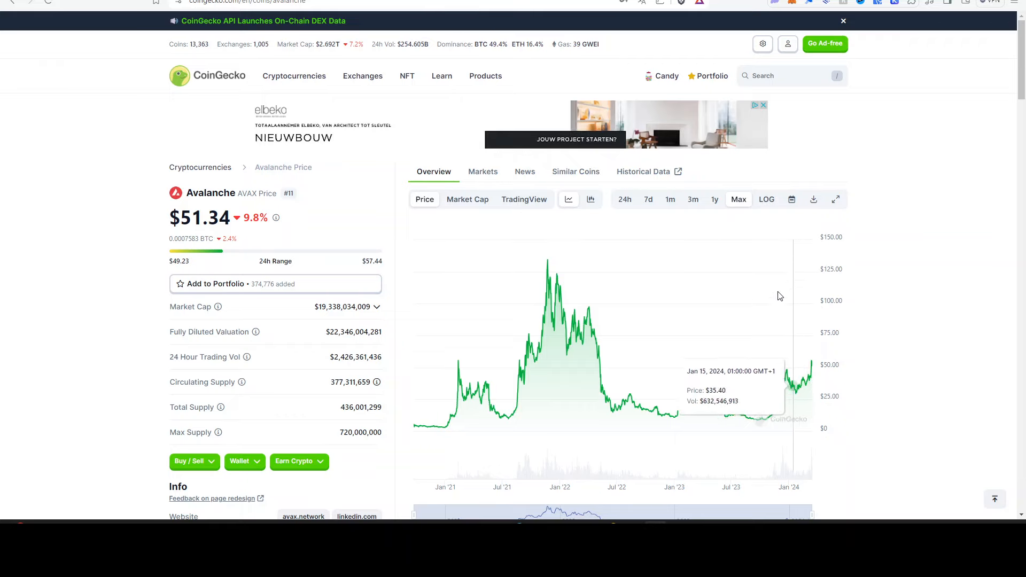
left_click(788, 76)
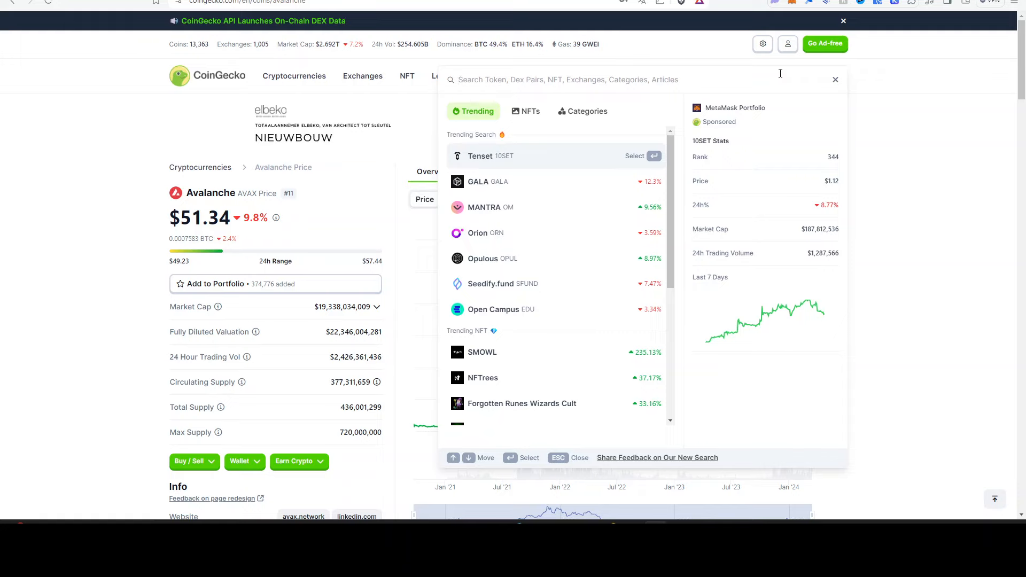
left_click(835, 79)
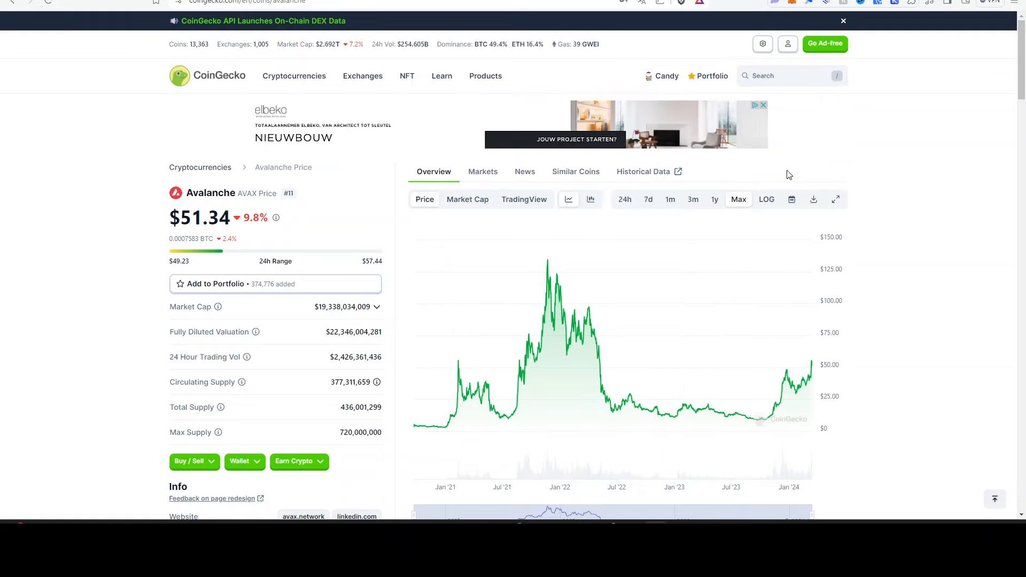